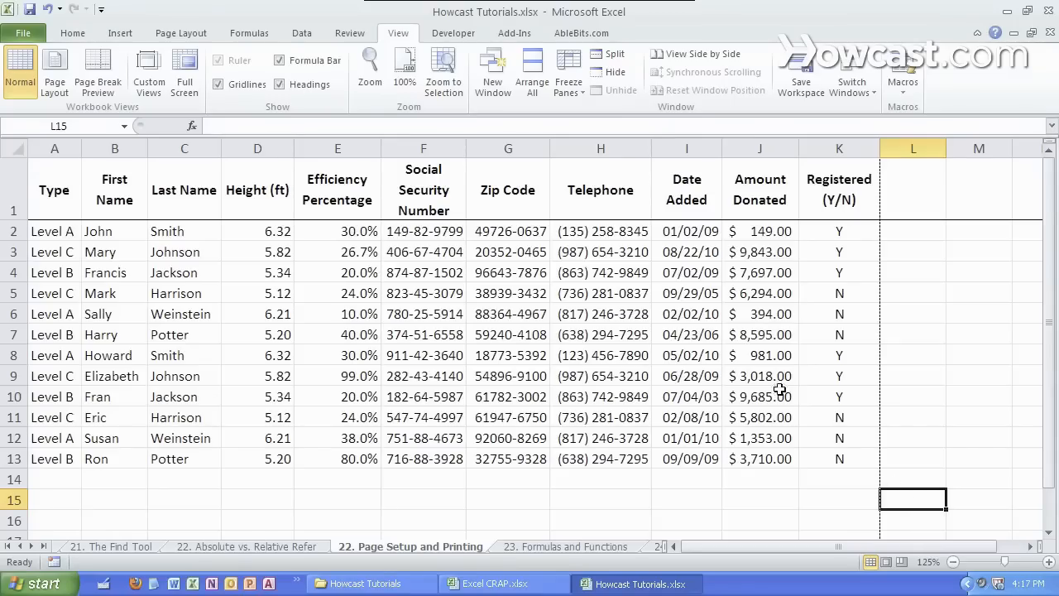
mouse_move(725, 370)
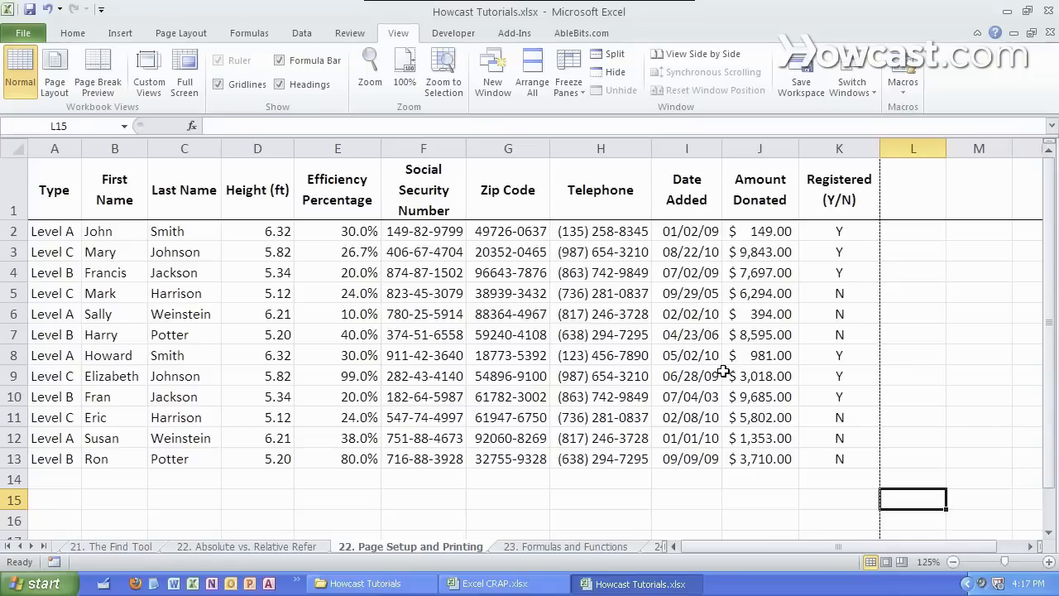
- Switch the worksheet to Page Layout view so it appears as printed pages
click(601, 334)
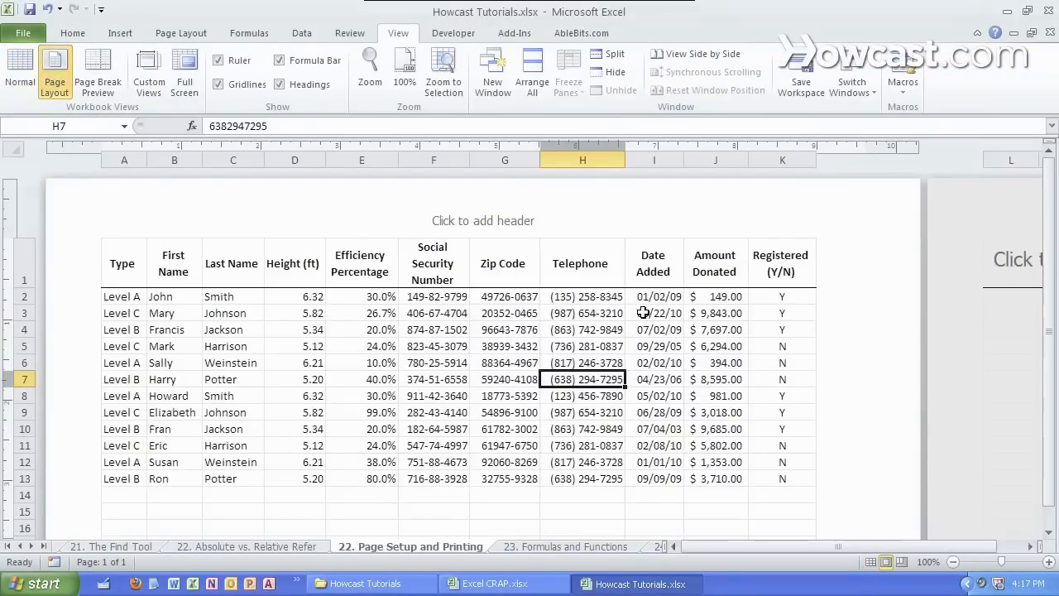
- Show the ruler around the page and toggle the cell gridlines off and back on
scroll(down, 3)
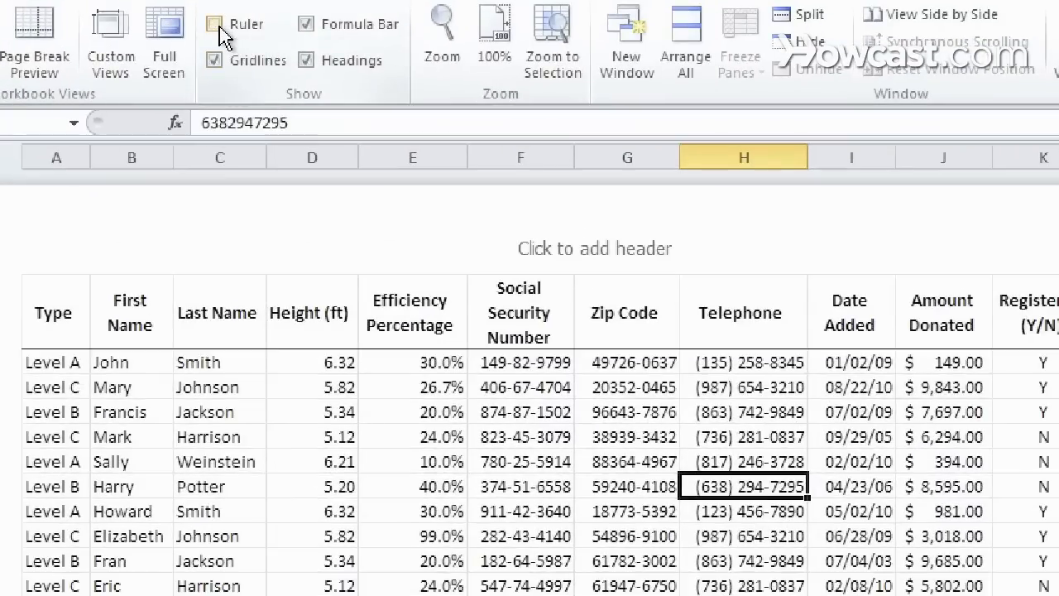
click(215, 24)
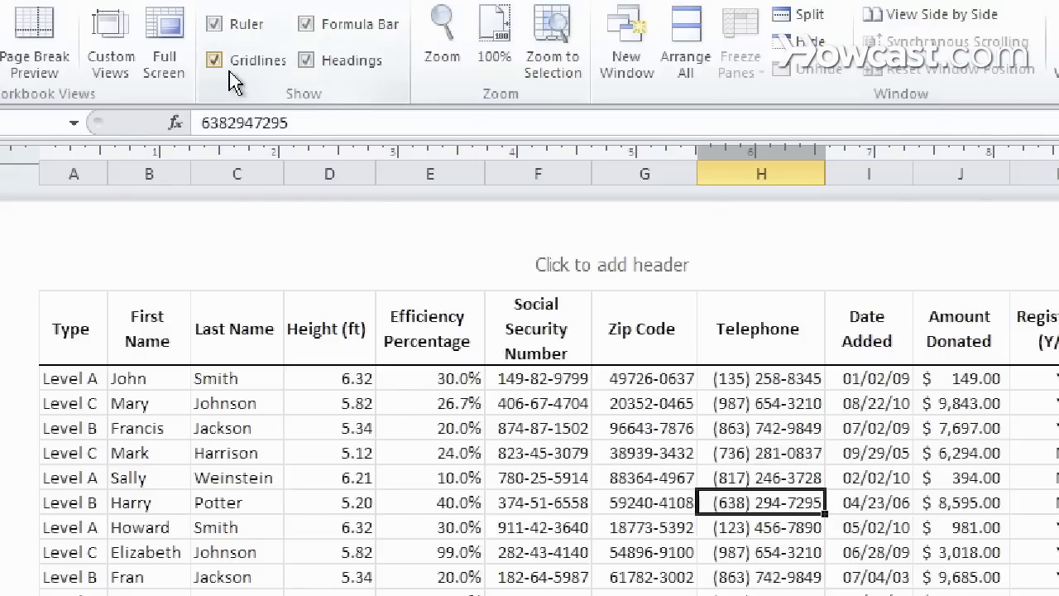
click(215, 59)
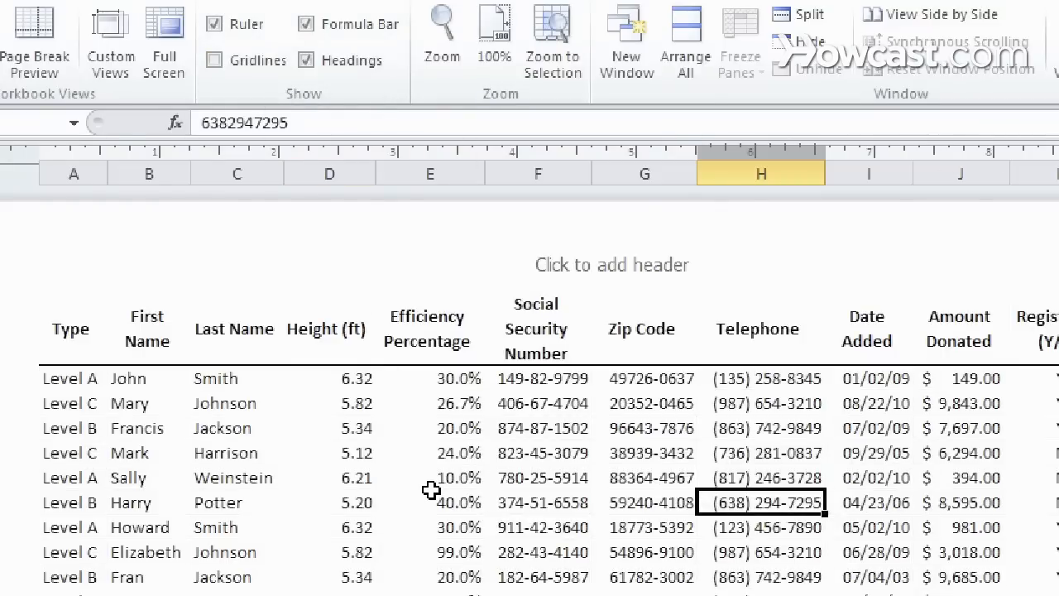
click(216, 59)
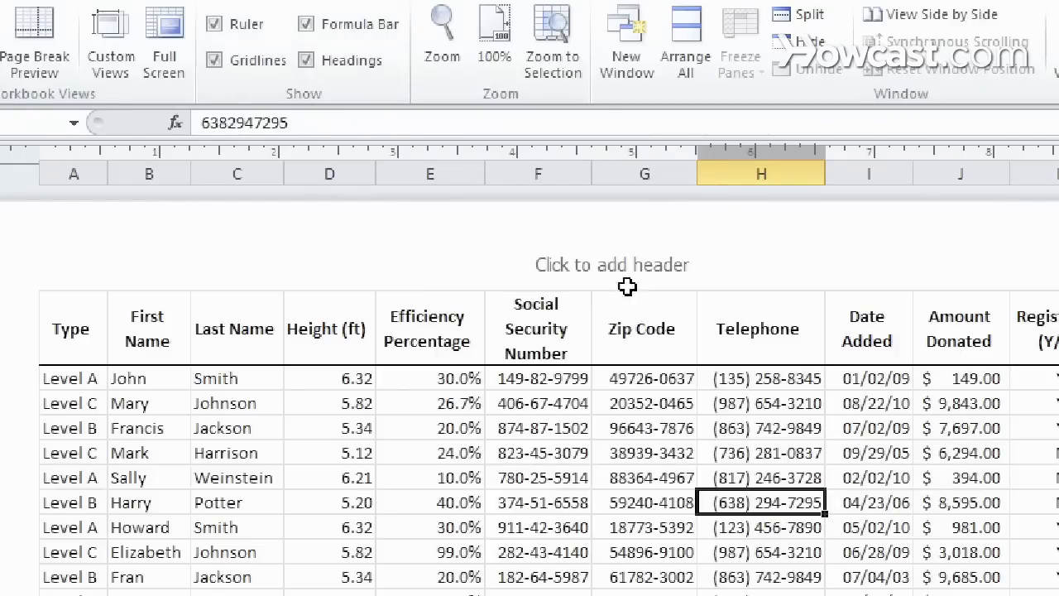
- Enter 'Title of our Data' as the page header above the table
click(612, 265)
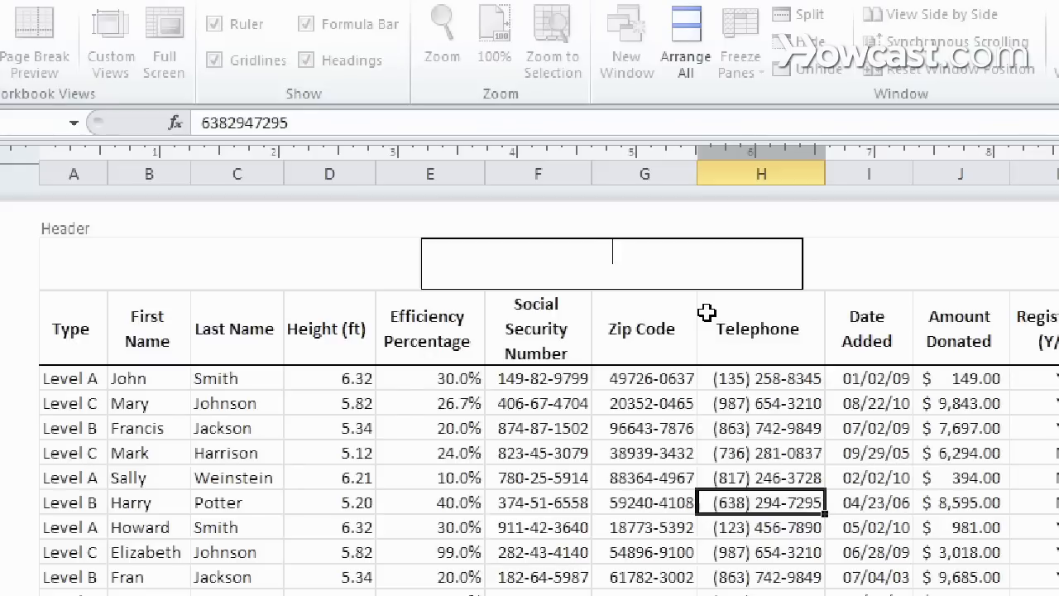
text(Title of our Data)
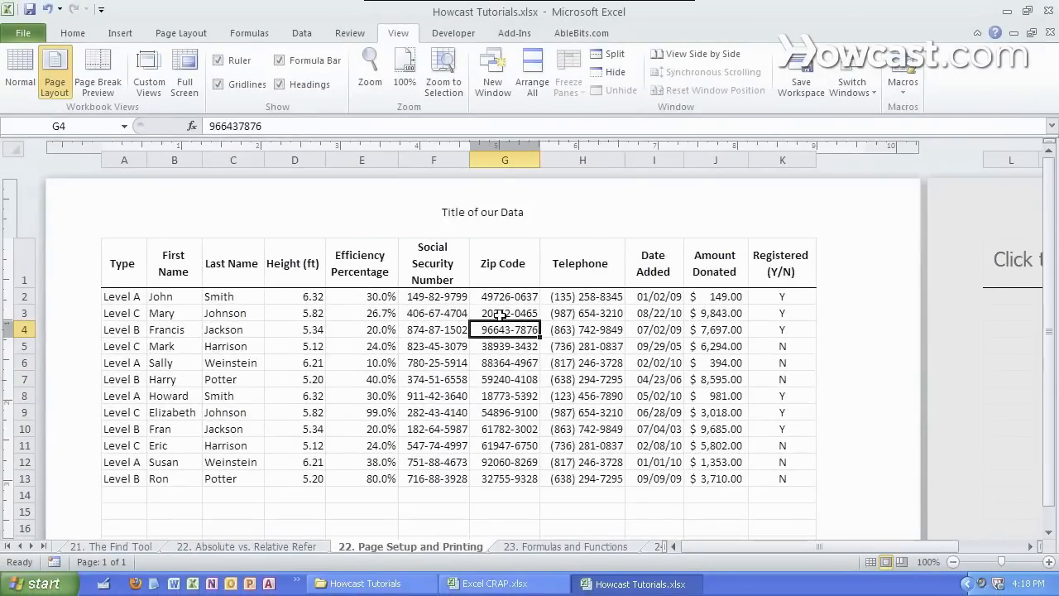
scroll(down, 3)
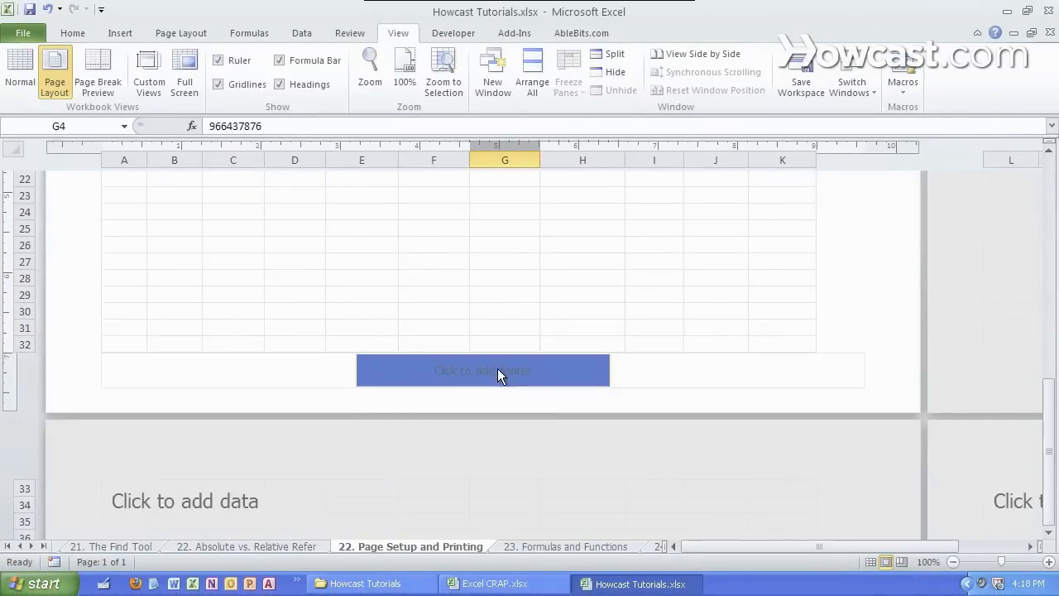
mouse_move(516, 351)
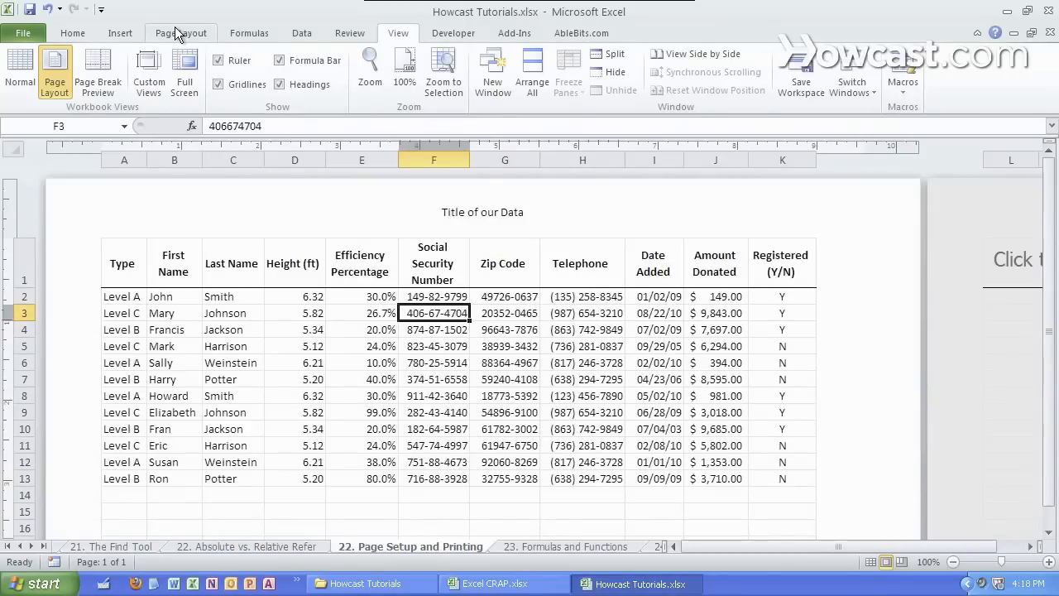
- Apply the Narrow margins preset from the Page Layout tab
click(181, 33)
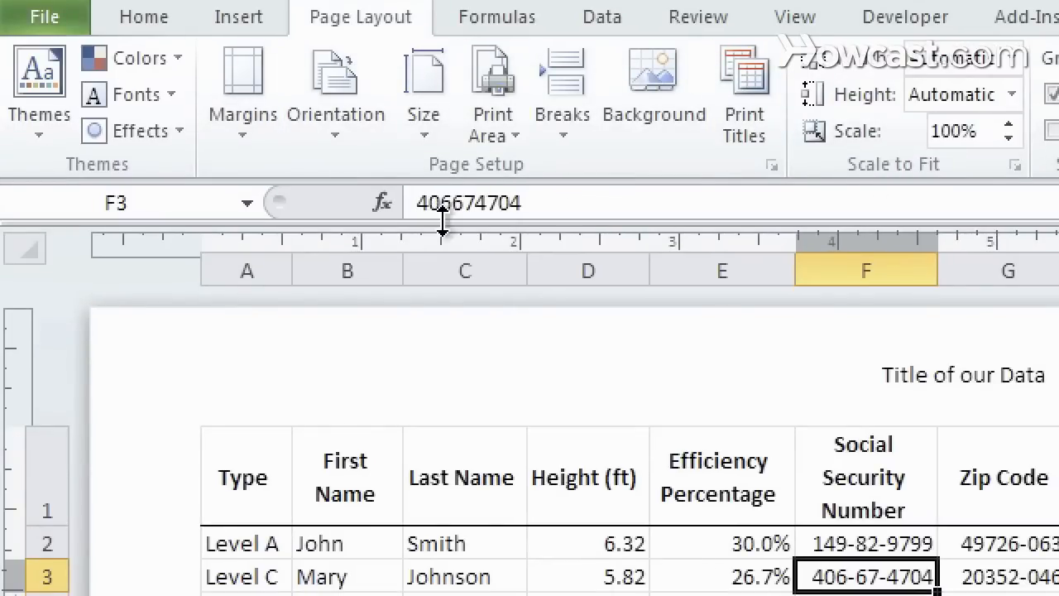
mouse_move(242, 91)
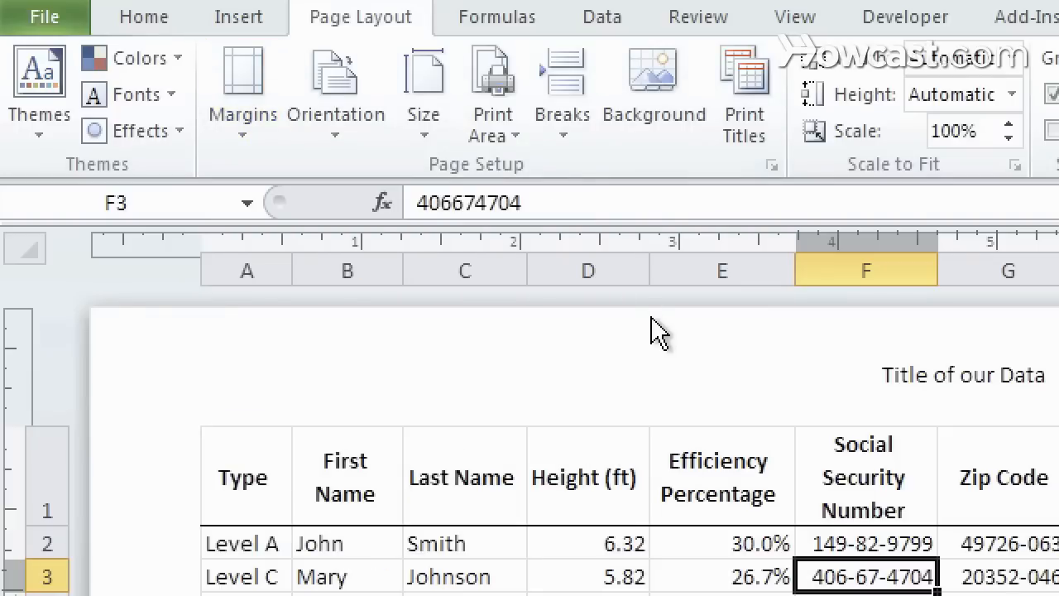
mouse_move(202, 550)
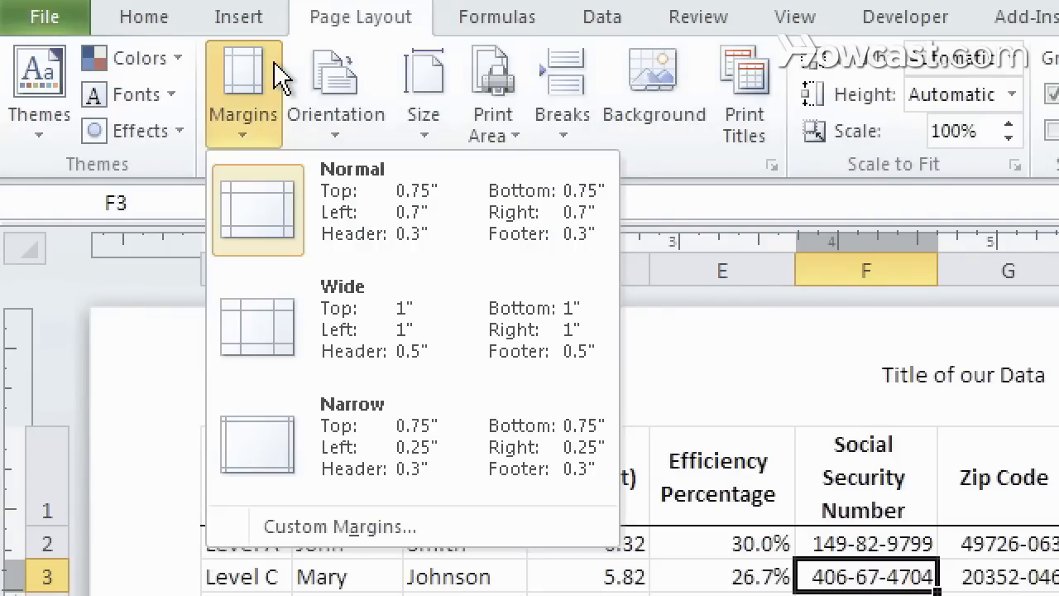
mouse_move(414, 207)
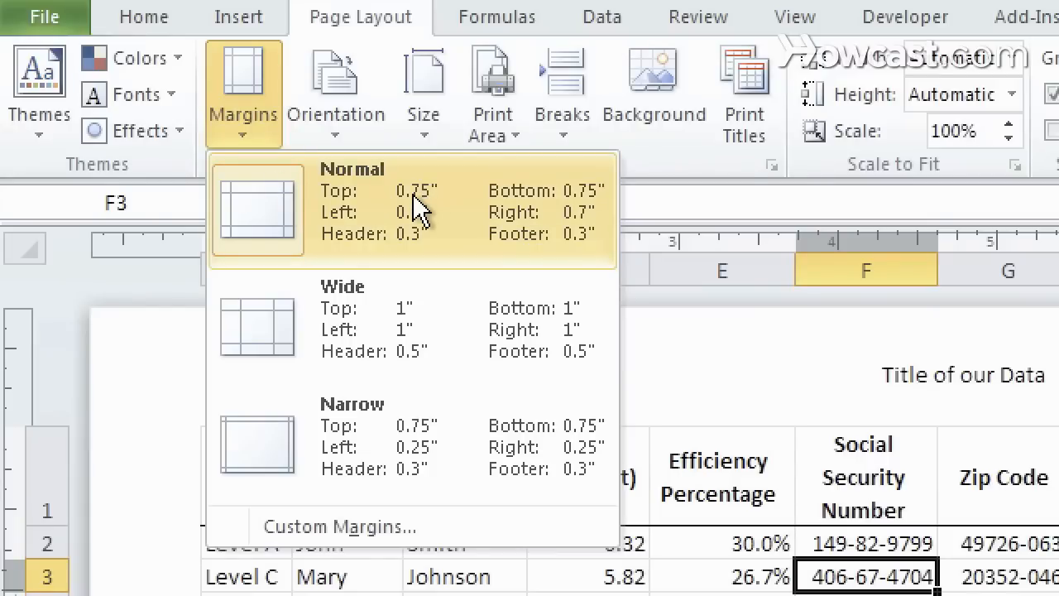
mouse_move(434, 228)
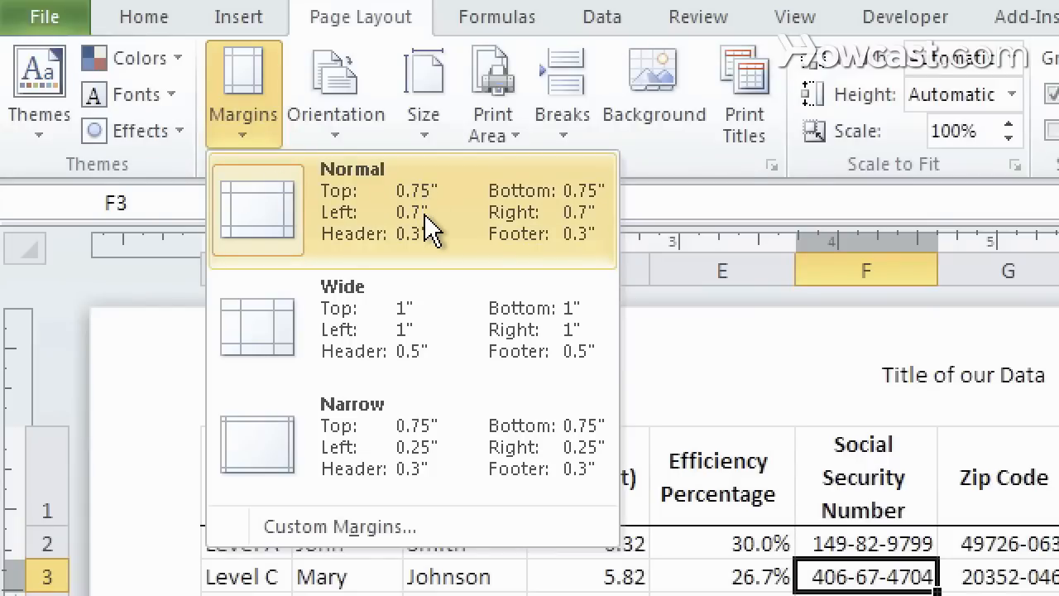
mouse_move(434, 212)
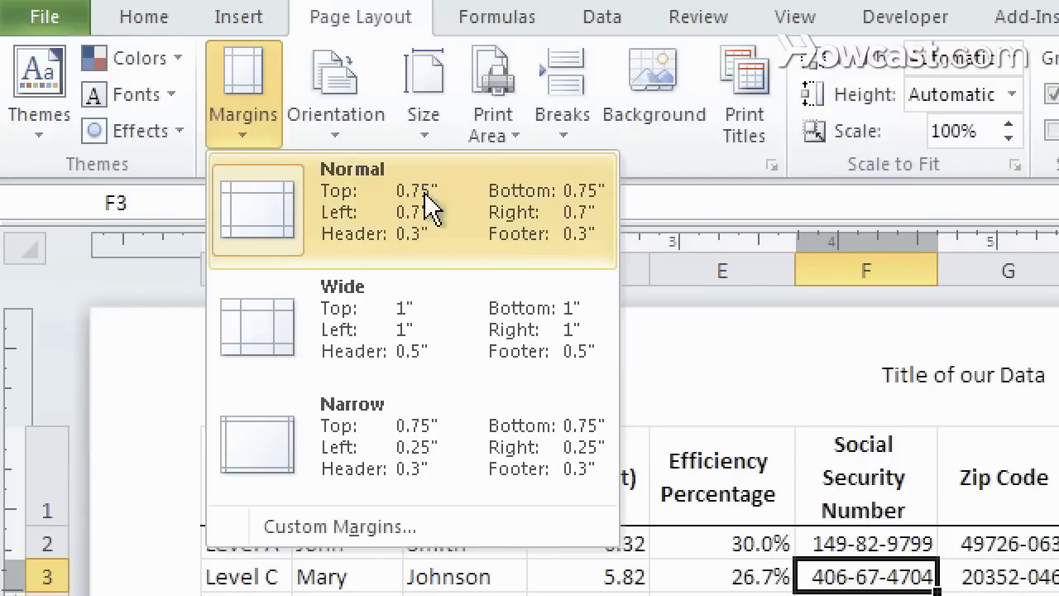
mouse_move(406, 431)
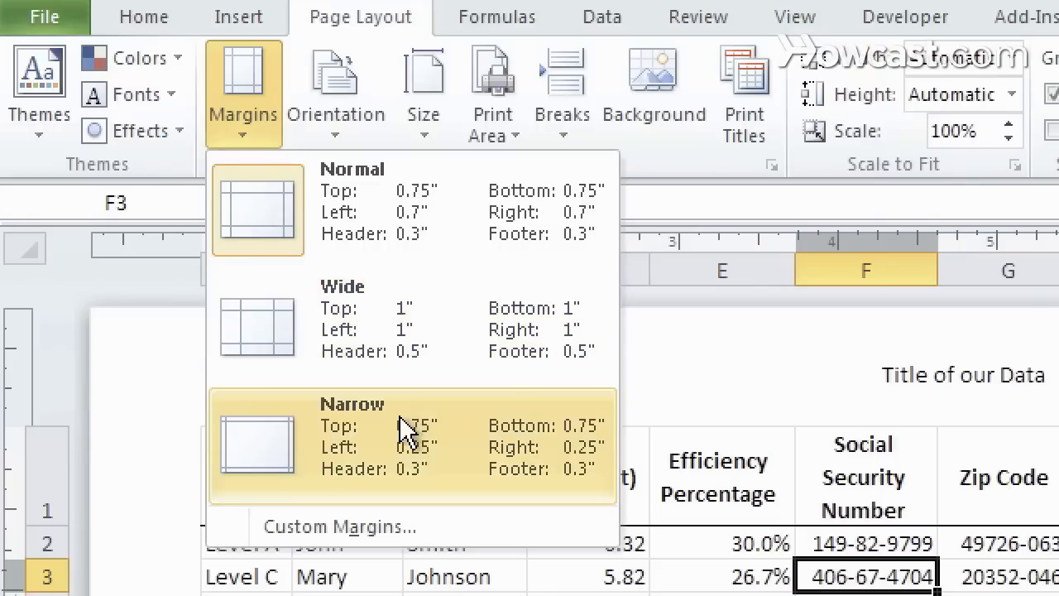
click(351, 447)
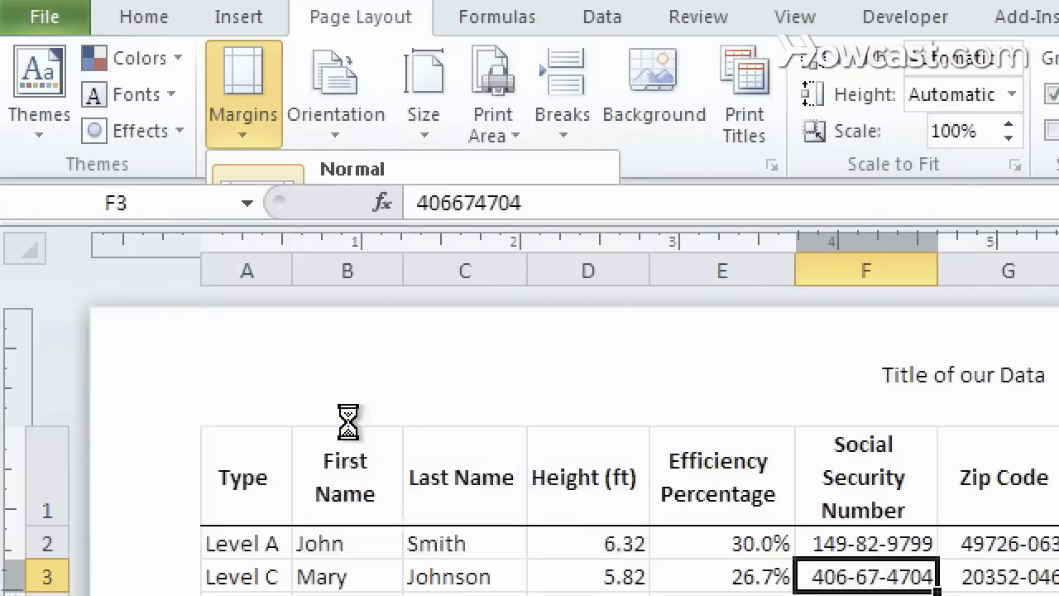
click(335, 91)
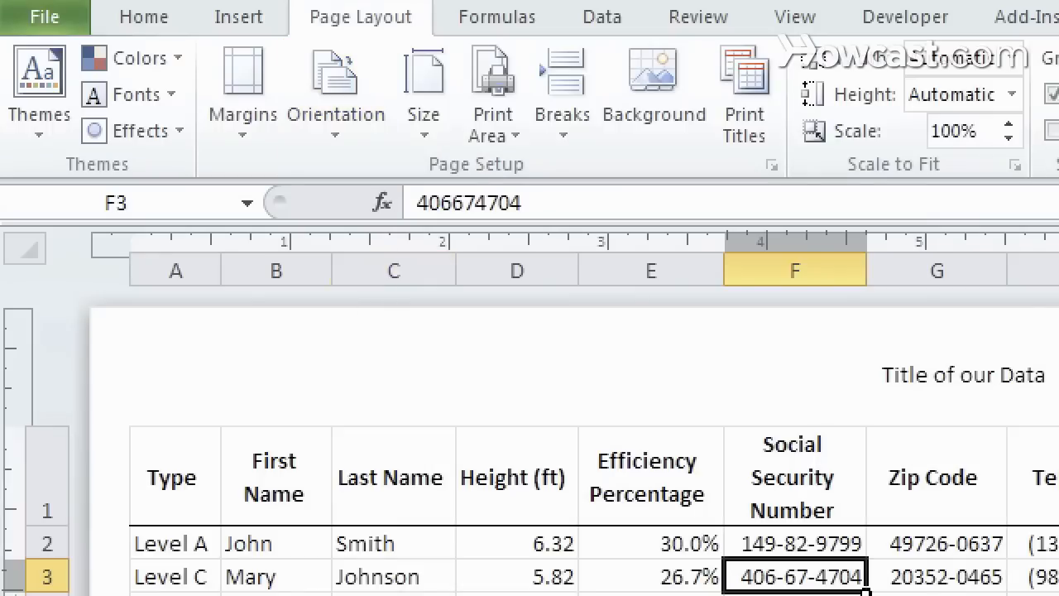
mouse_move(494, 92)
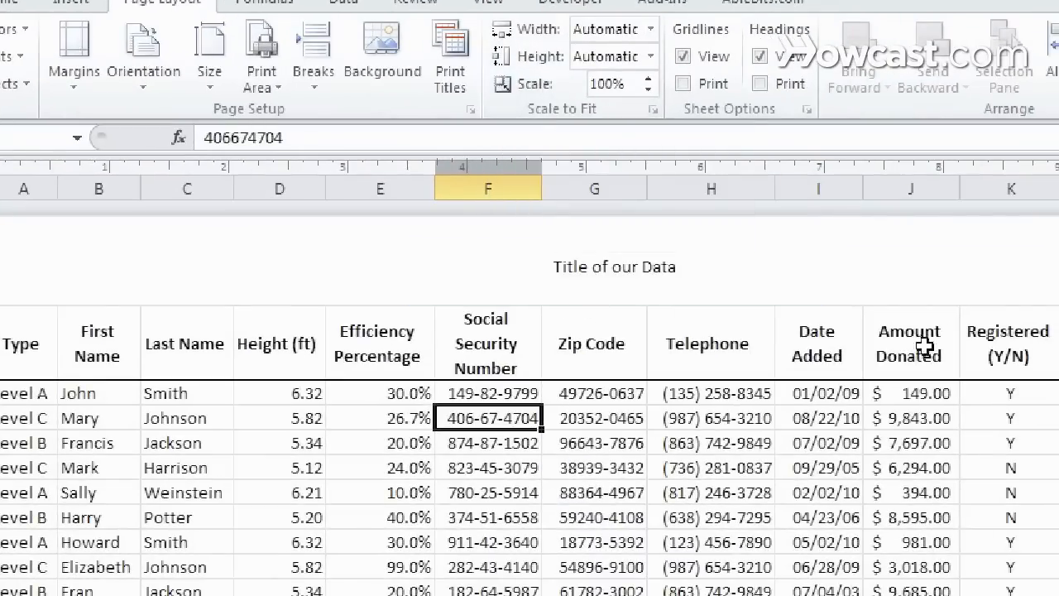
mouse_move(726, 566)
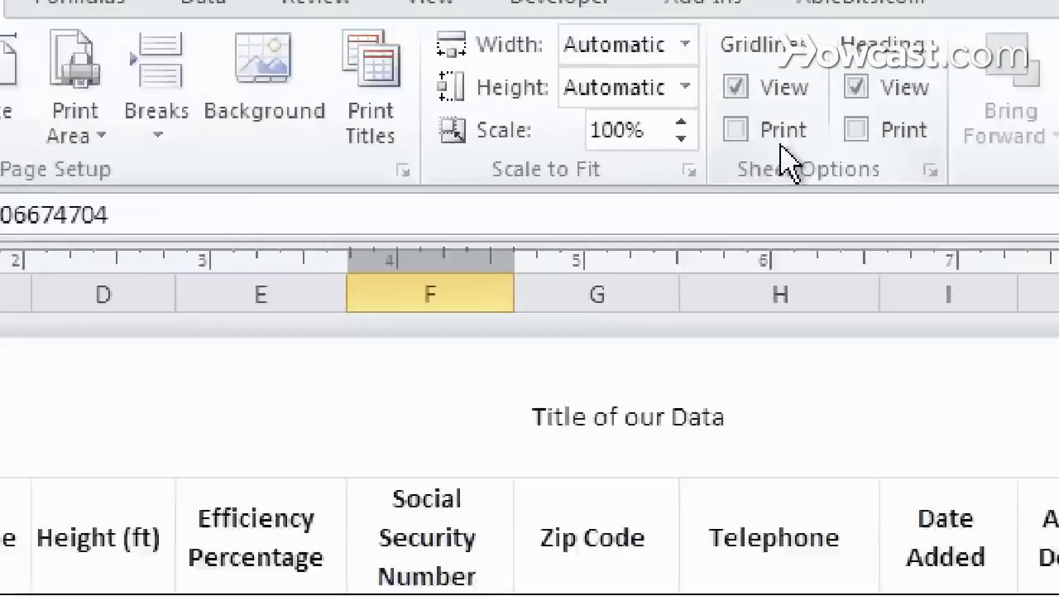
- Try fitting width and height to one page, return both to Automatic, and enter 50 in the Scale box
click(685, 45)
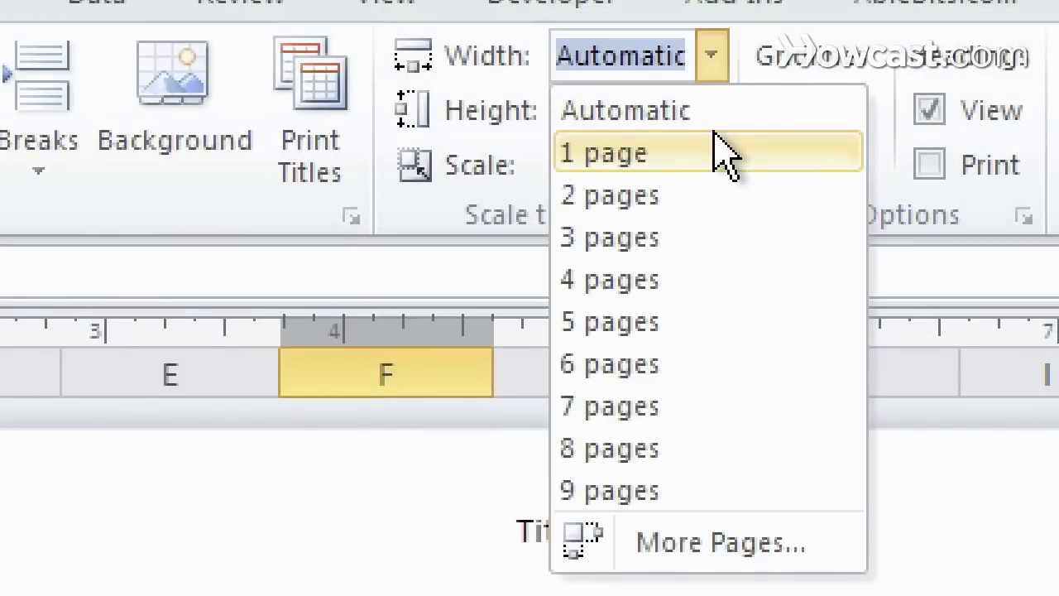
click(602, 153)
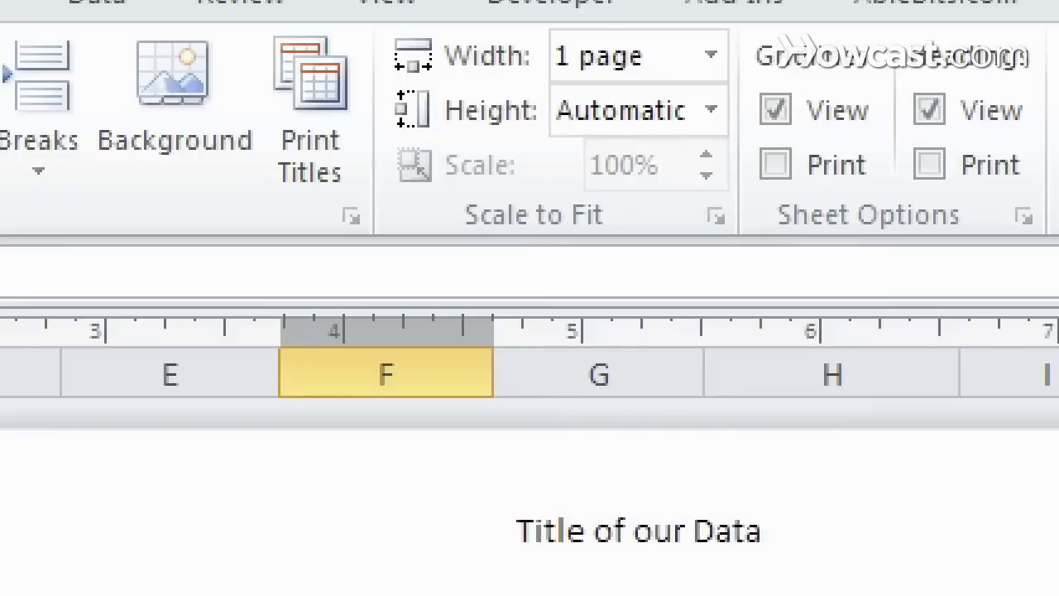
mouse_move(741, 16)
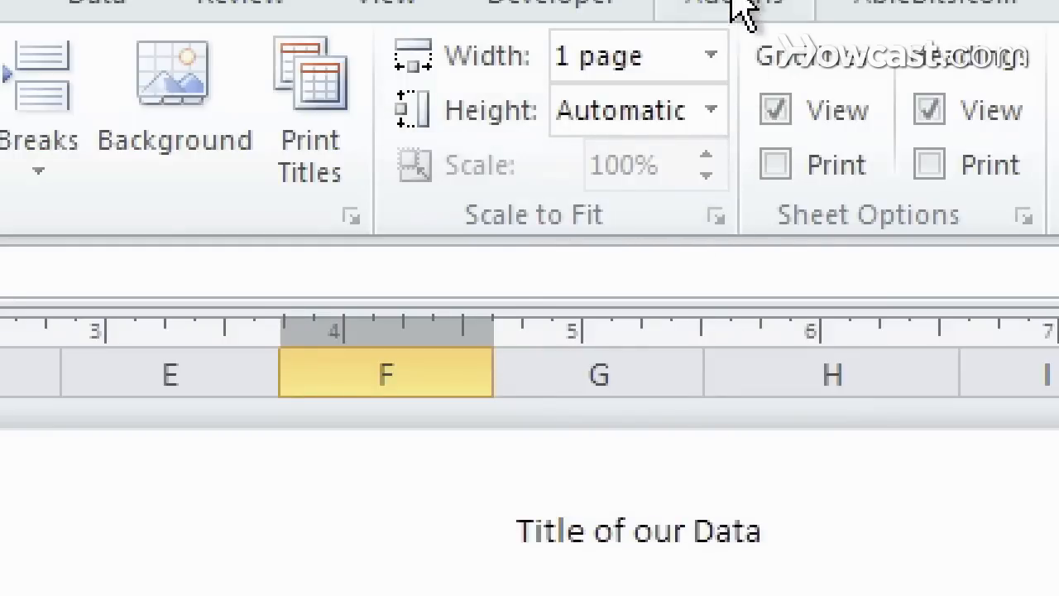
mouse_move(710, 56)
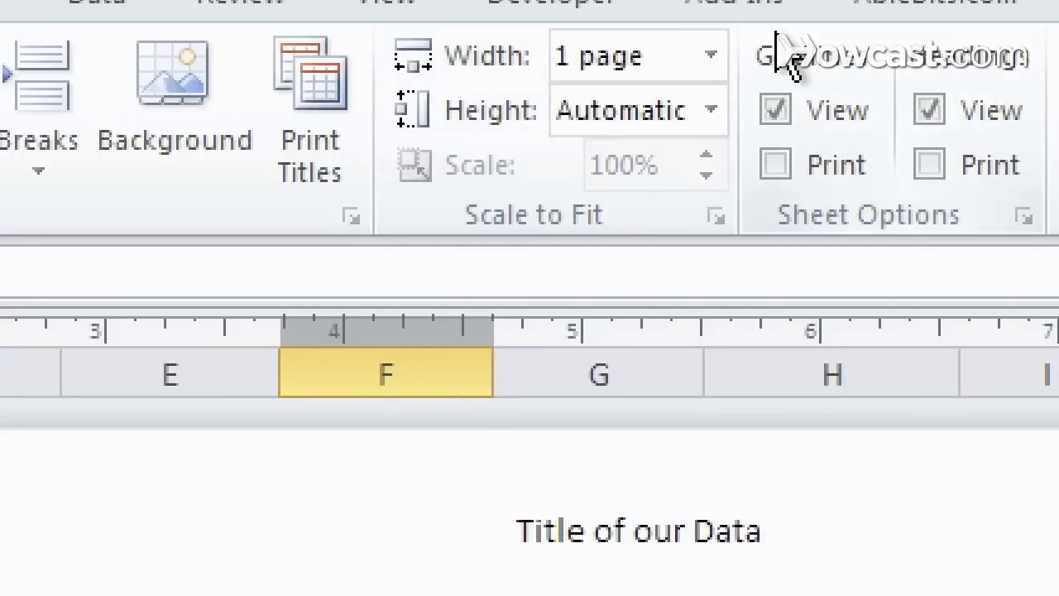
click(709, 56)
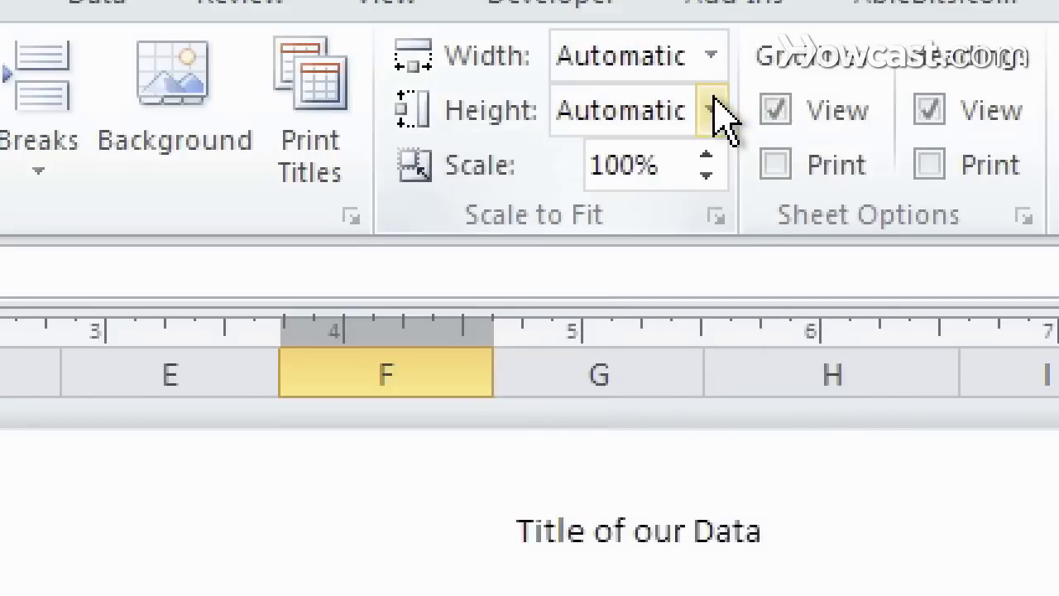
click(710, 110)
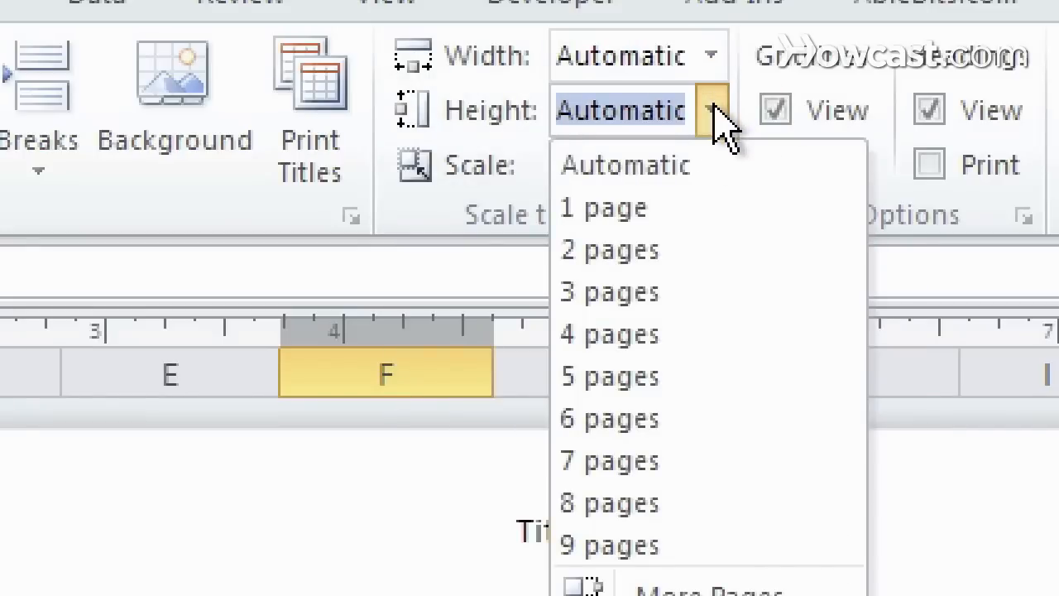
mouse_move(709, 208)
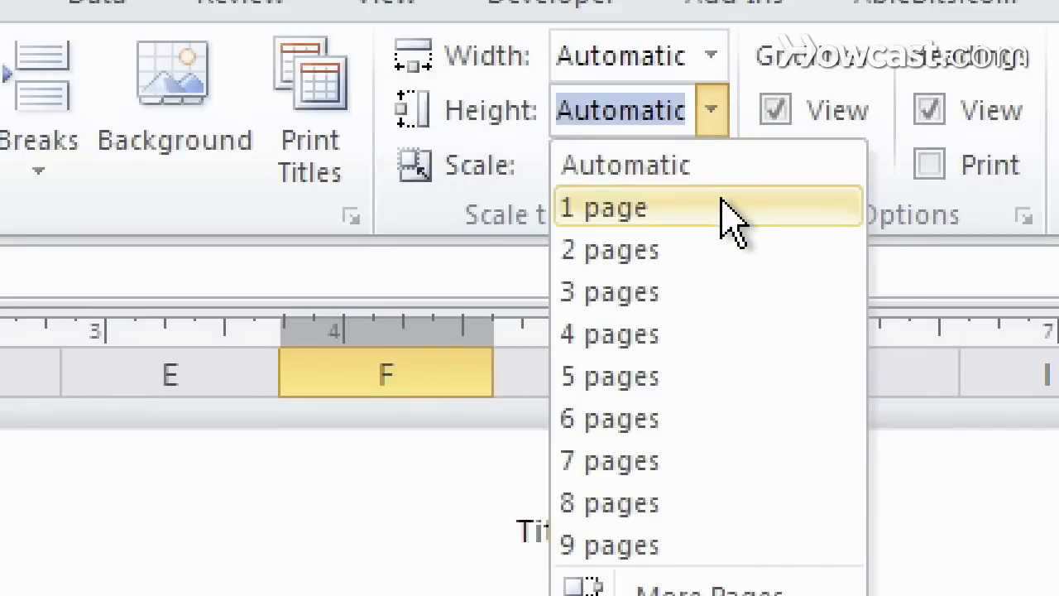
click(603, 209)
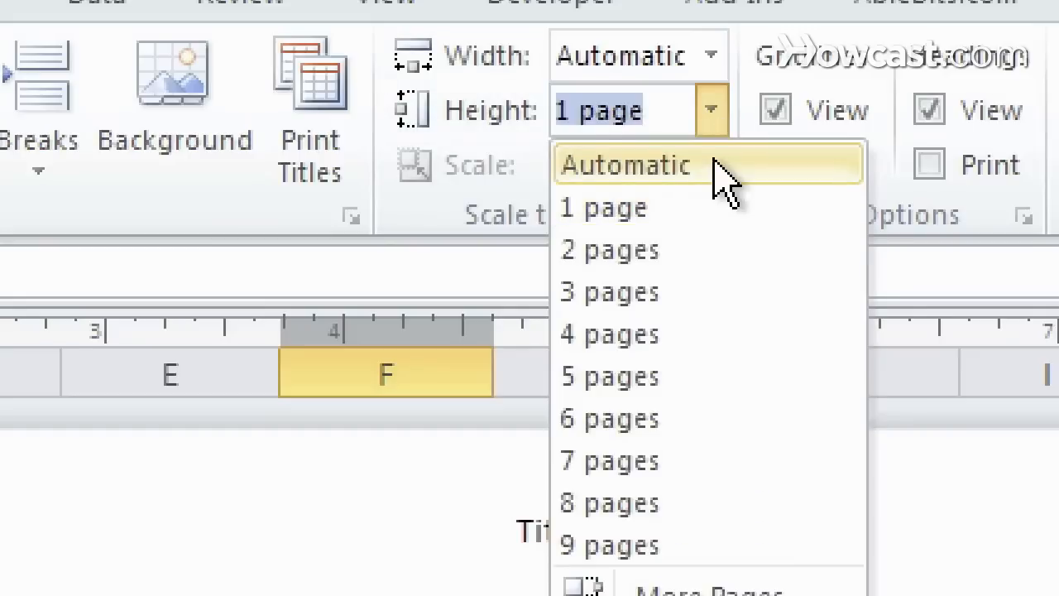
click(626, 165)
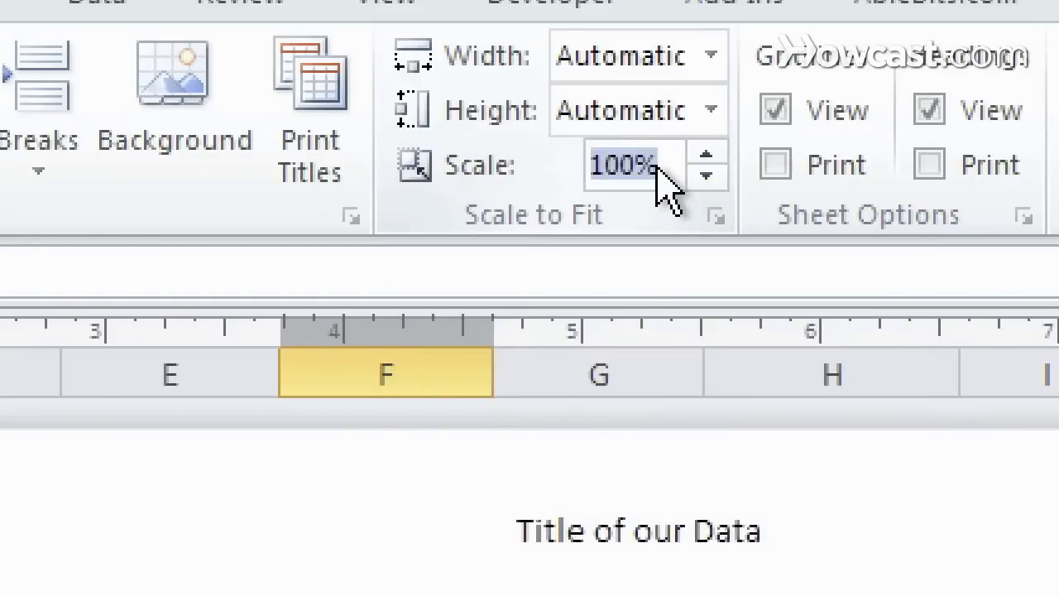
text(50)
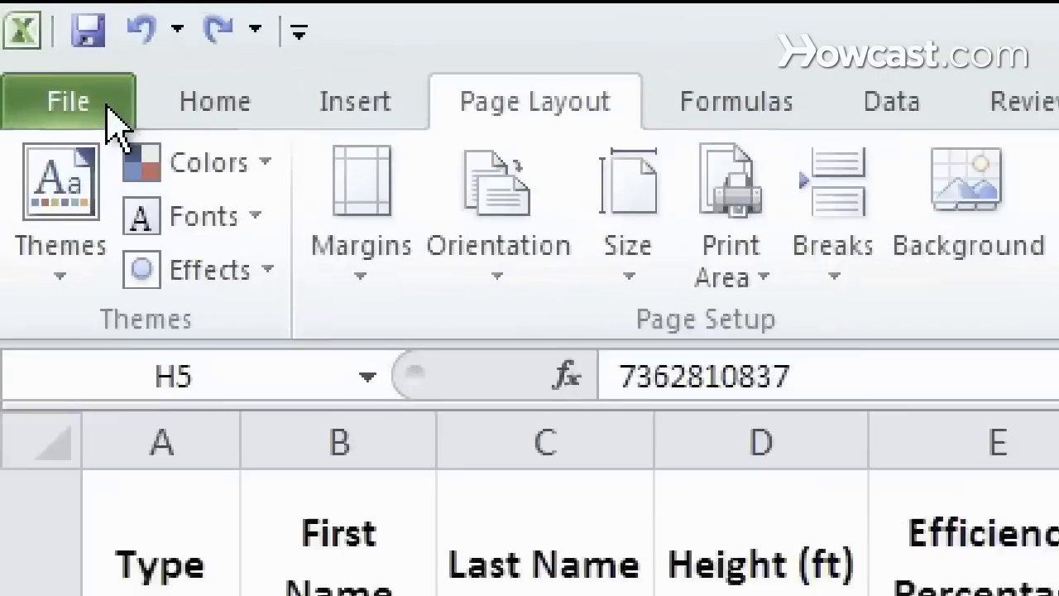
- Show the File > Print preview listing landscape orientation, Letter paper and narrow margins
click(68, 101)
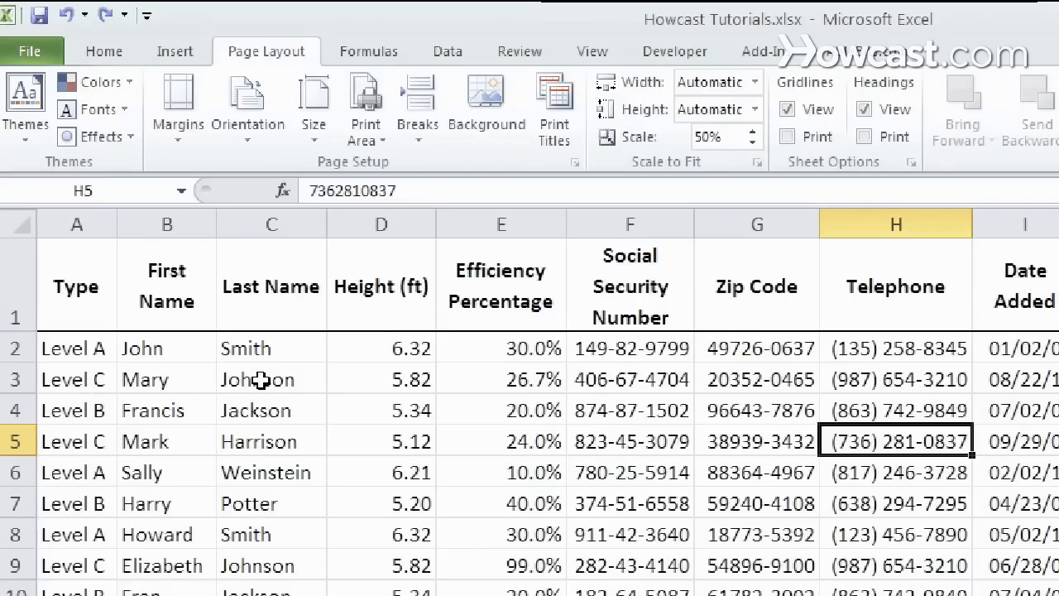
click(29, 50)
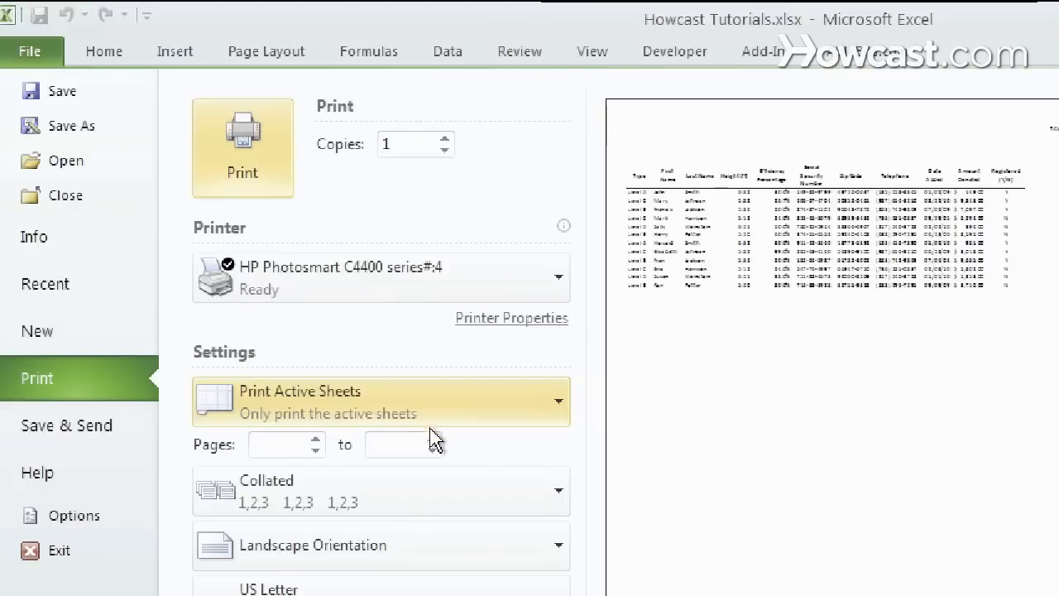
mouse_move(547, 339)
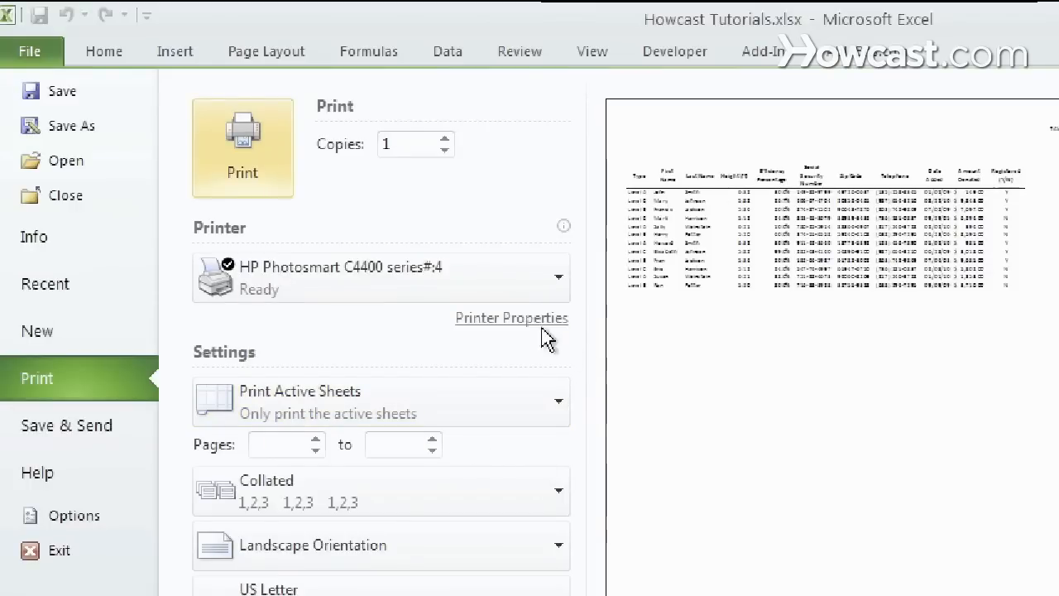
mouse_move(377, 397)
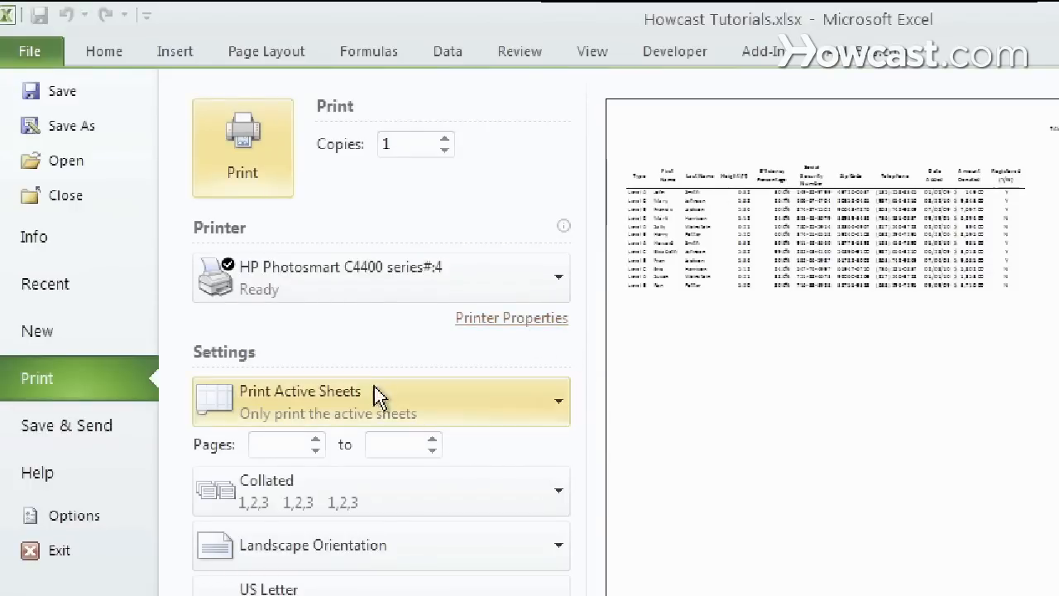
click(380, 402)
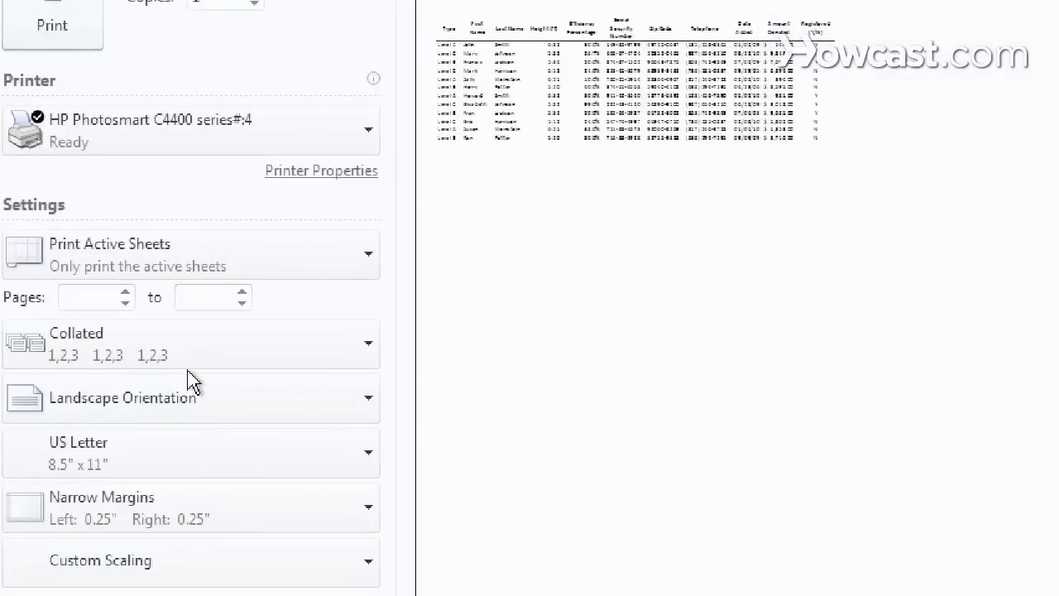
click(190, 397)
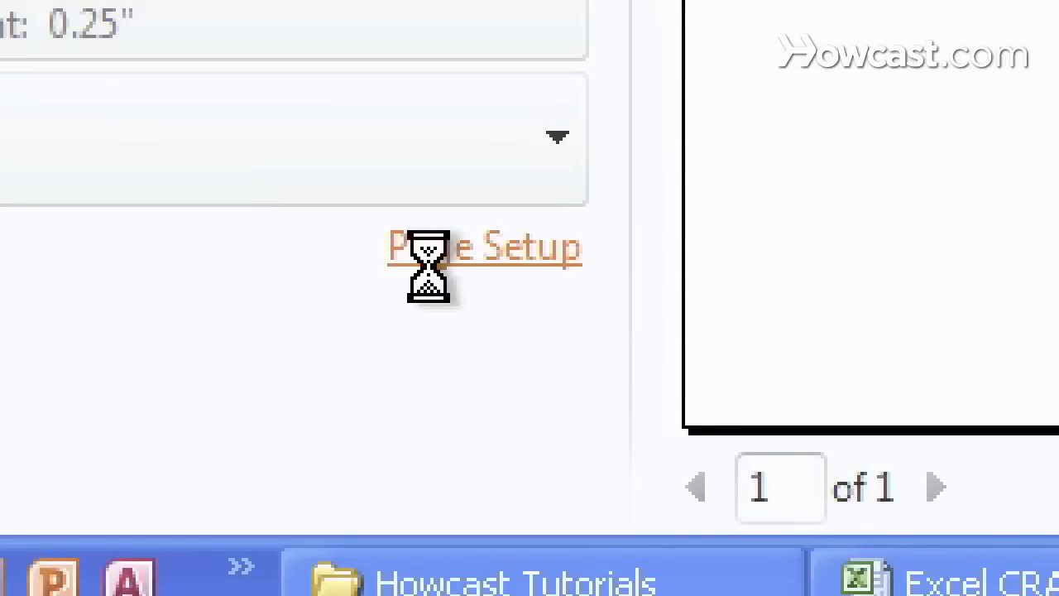
- Bring up the detailed Page Setup dialog from the print settings
click(483, 246)
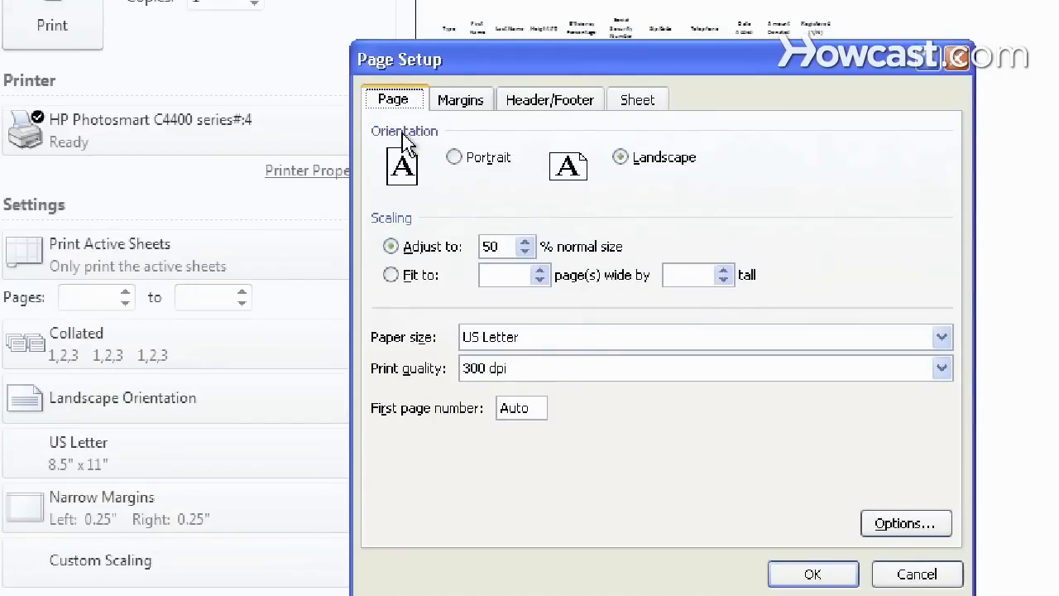
mouse_move(566, 165)
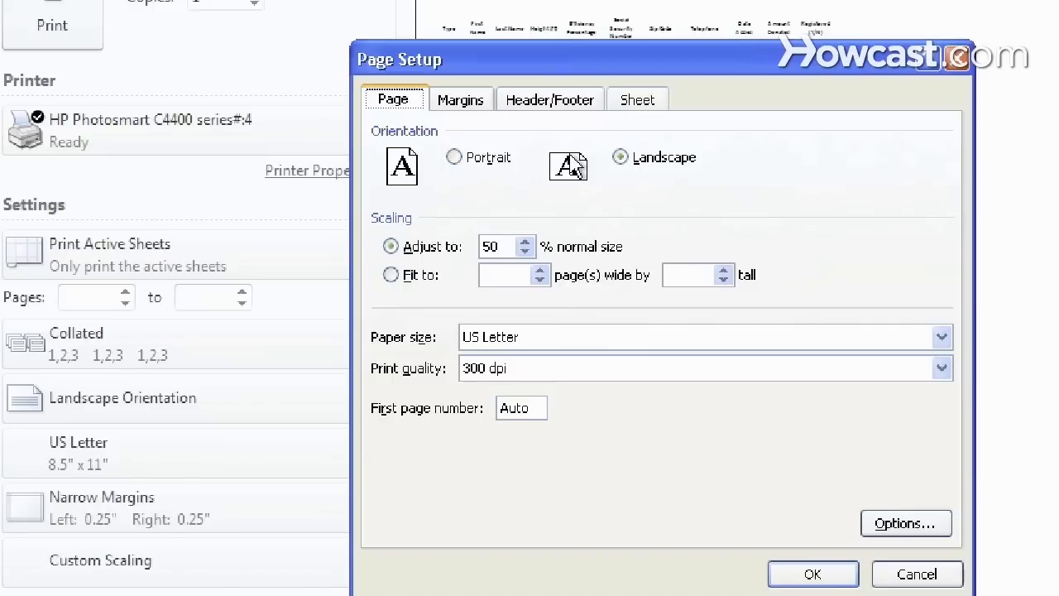
mouse_move(566, 245)
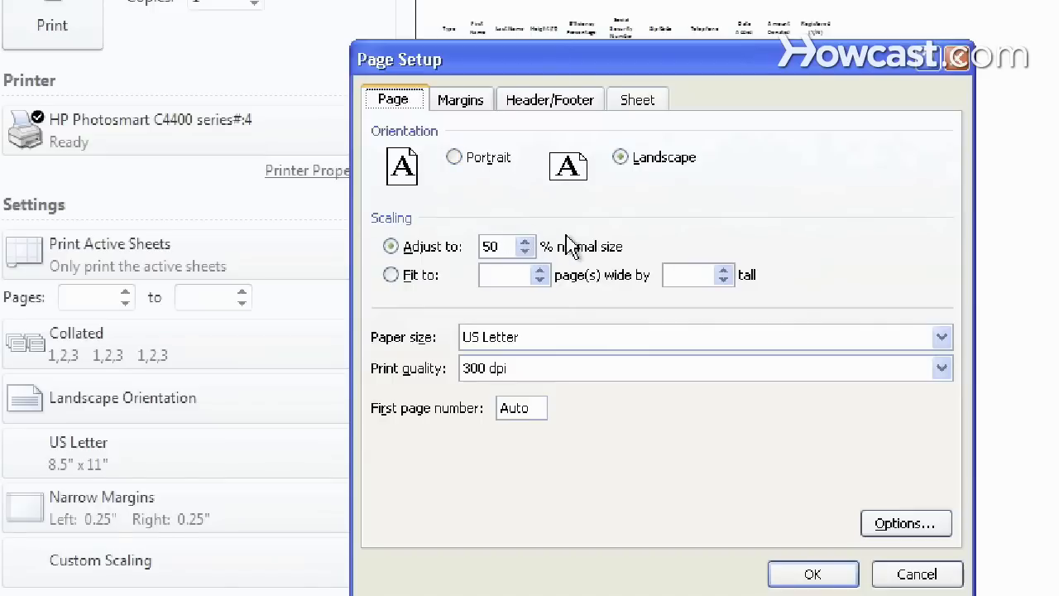
mouse_move(488, 132)
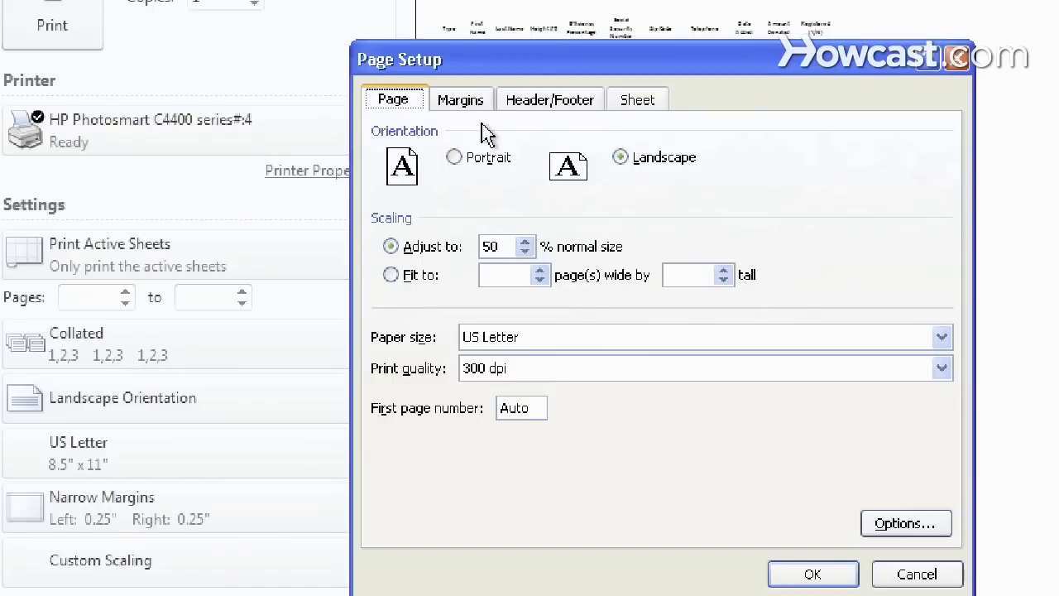
- Set the left margin to 0.3 inch, keeping the other narrow margins
click(461, 99)
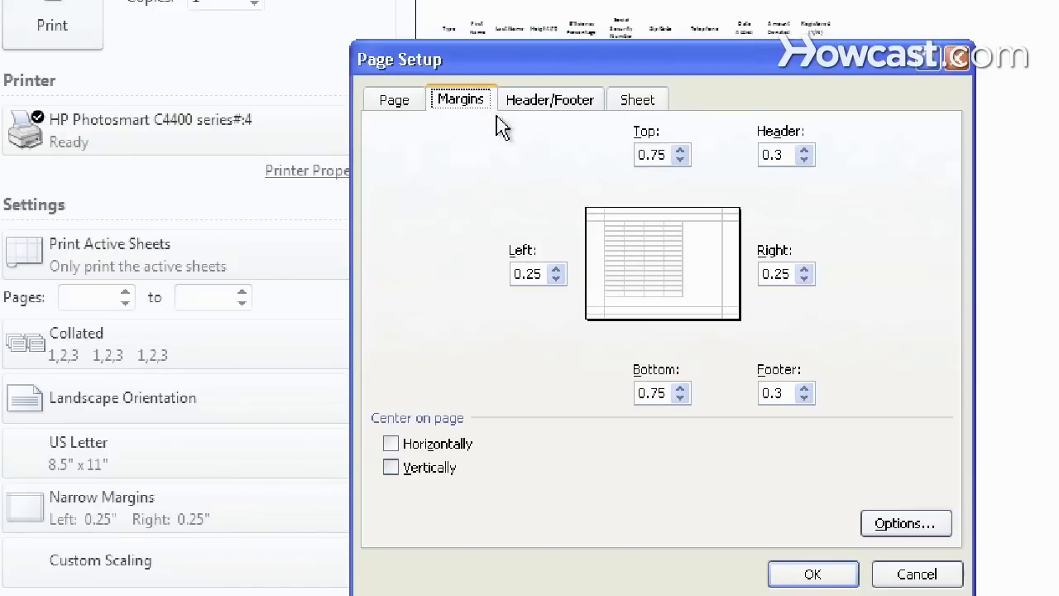
mouse_move(576, 281)
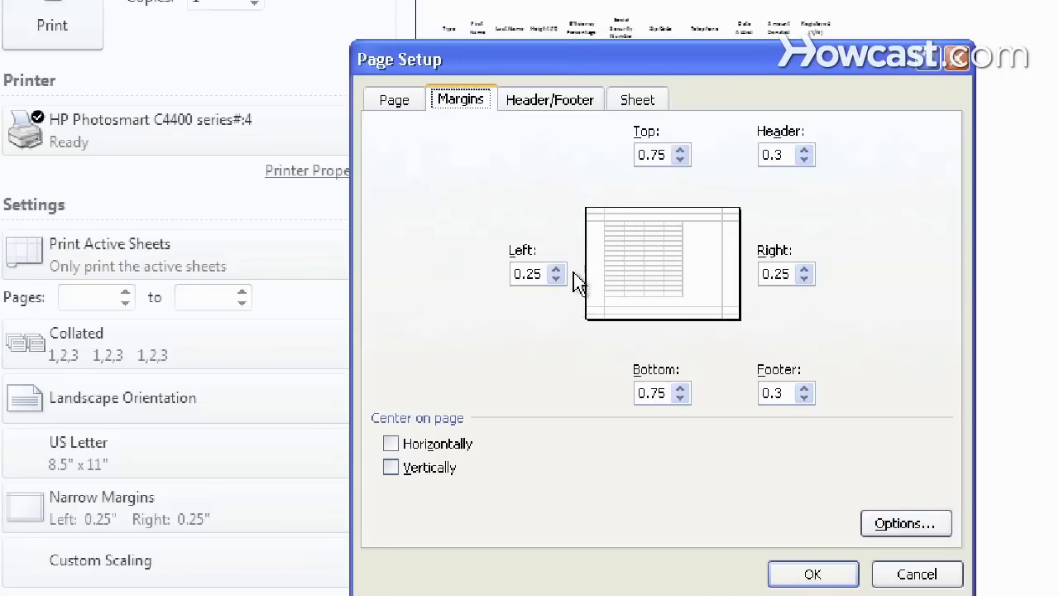
click(556, 268)
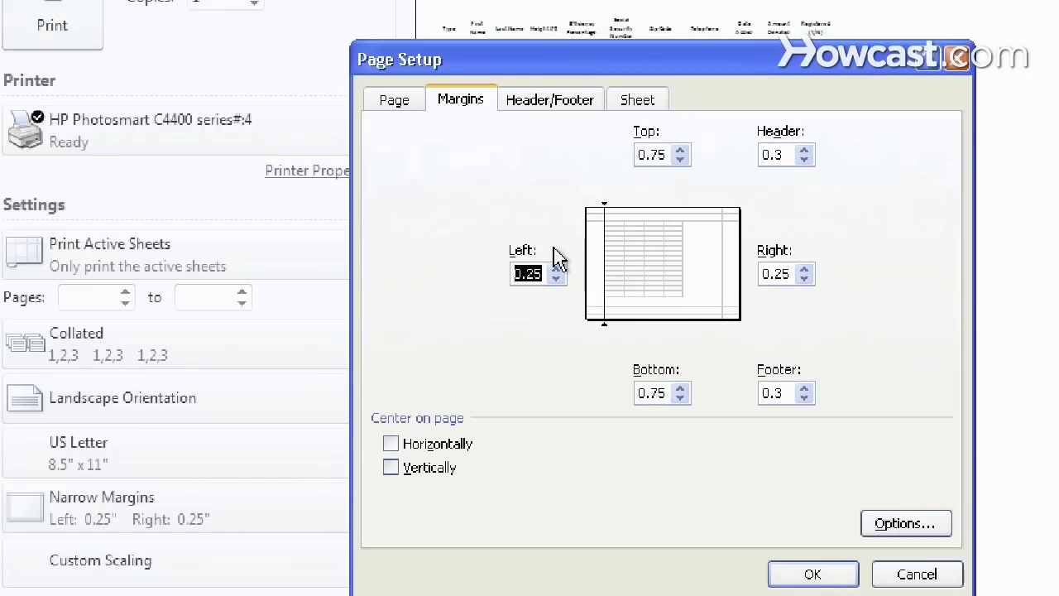
text(.3)
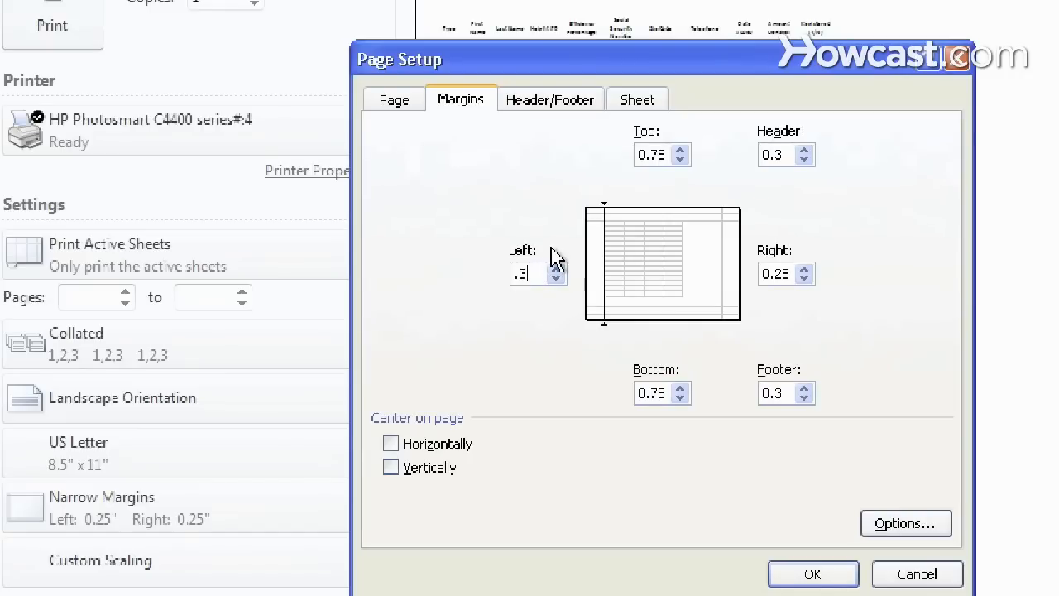
click(811, 572)
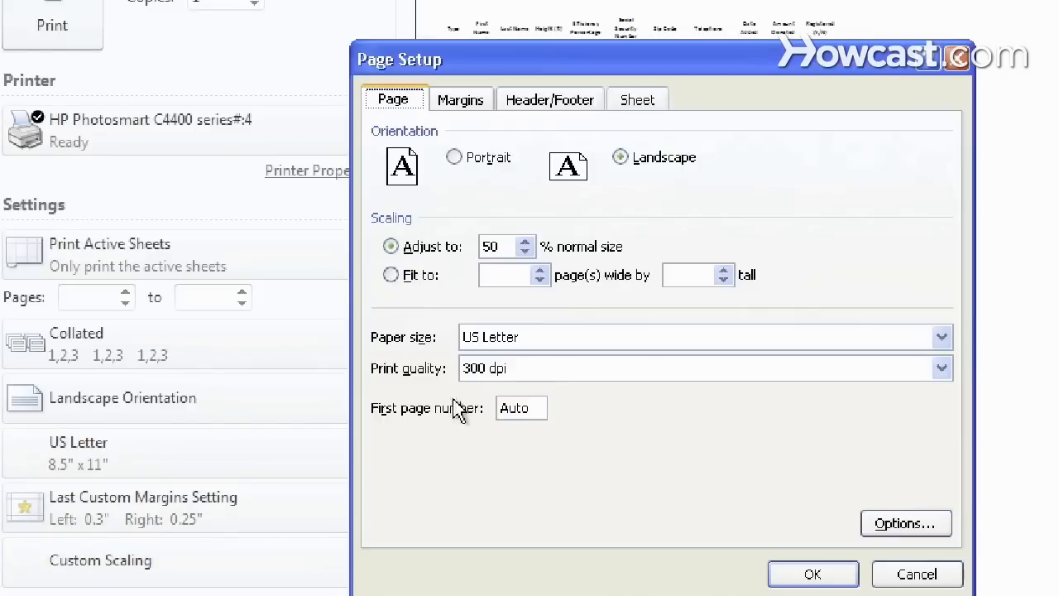
click(460, 99)
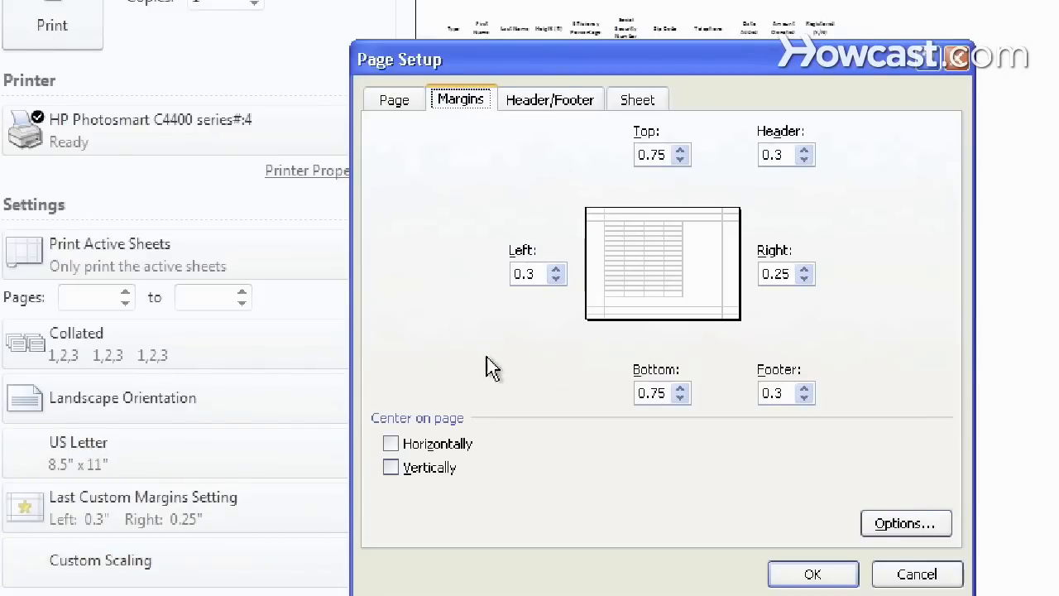
- Choose the preset footer 'Page 1 of ?' and confirm the page setup
click(550, 99)
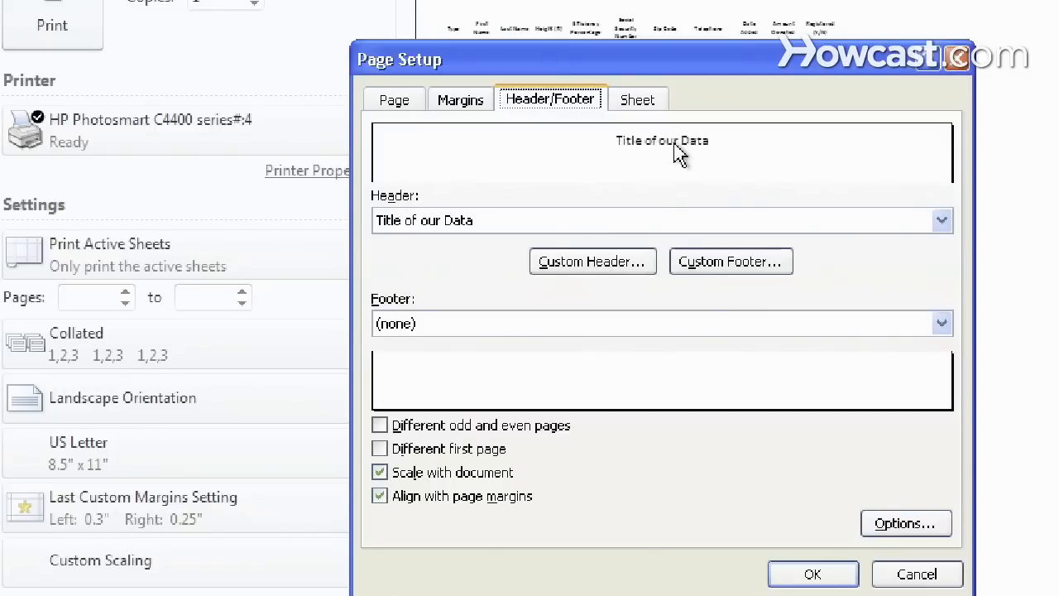
mouse_move(582, 218)
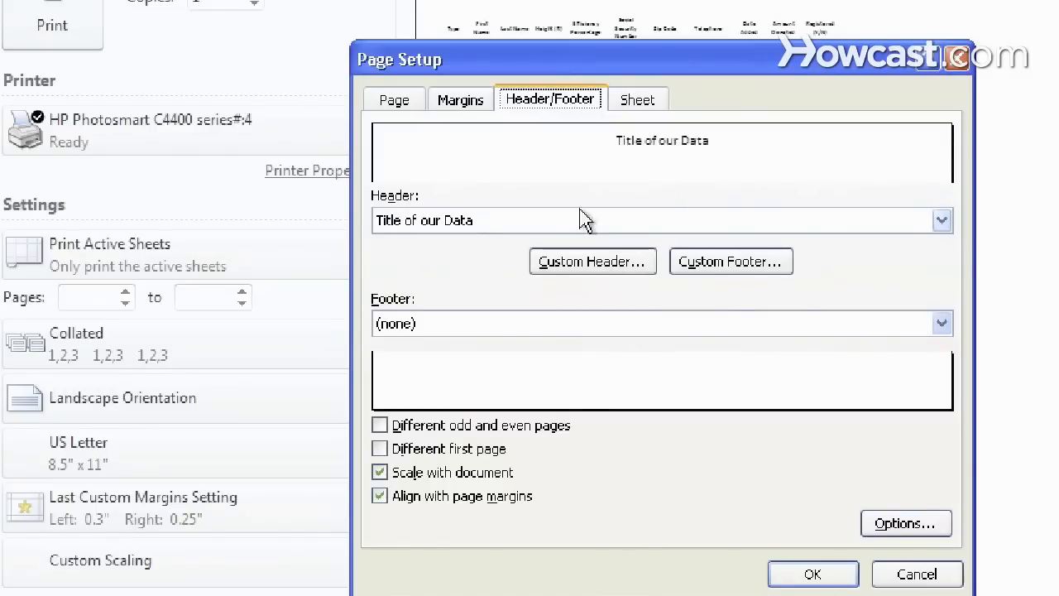
mouse_move(578, 379)
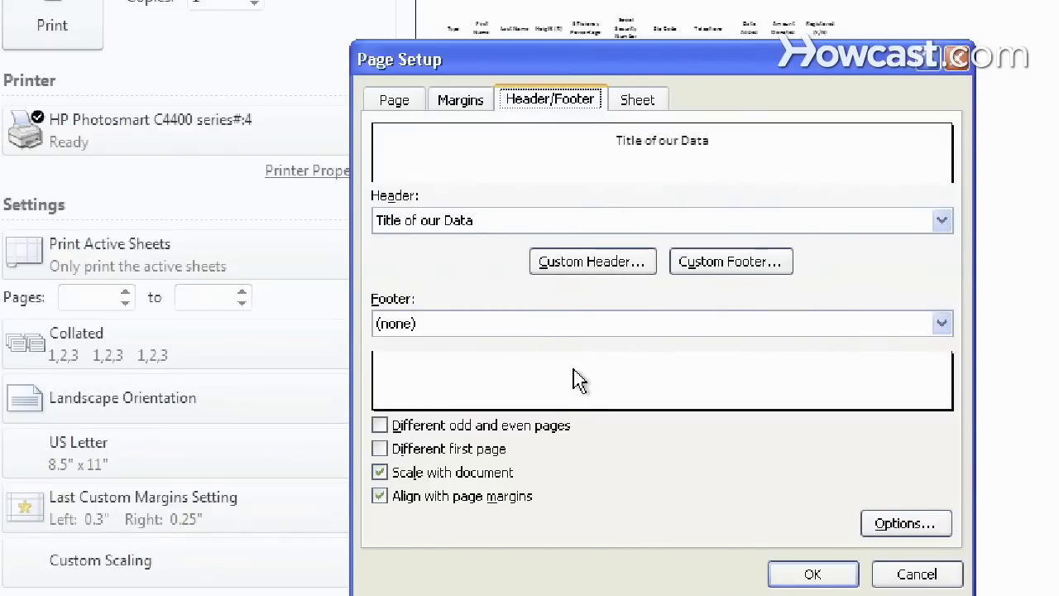
click(940, 323)
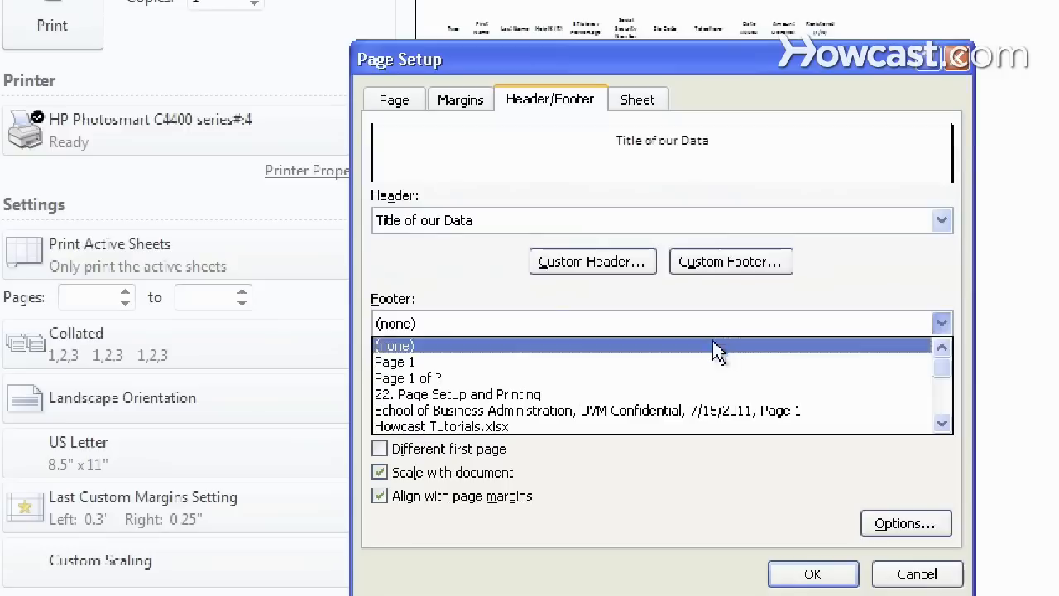
click(407, 377)
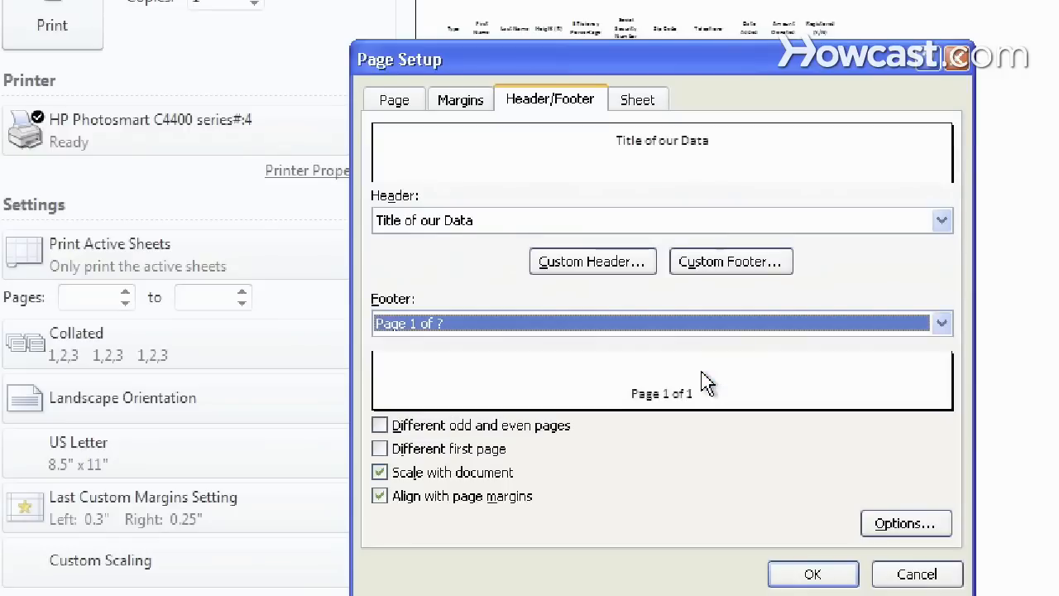
mouse_move(612, 356)
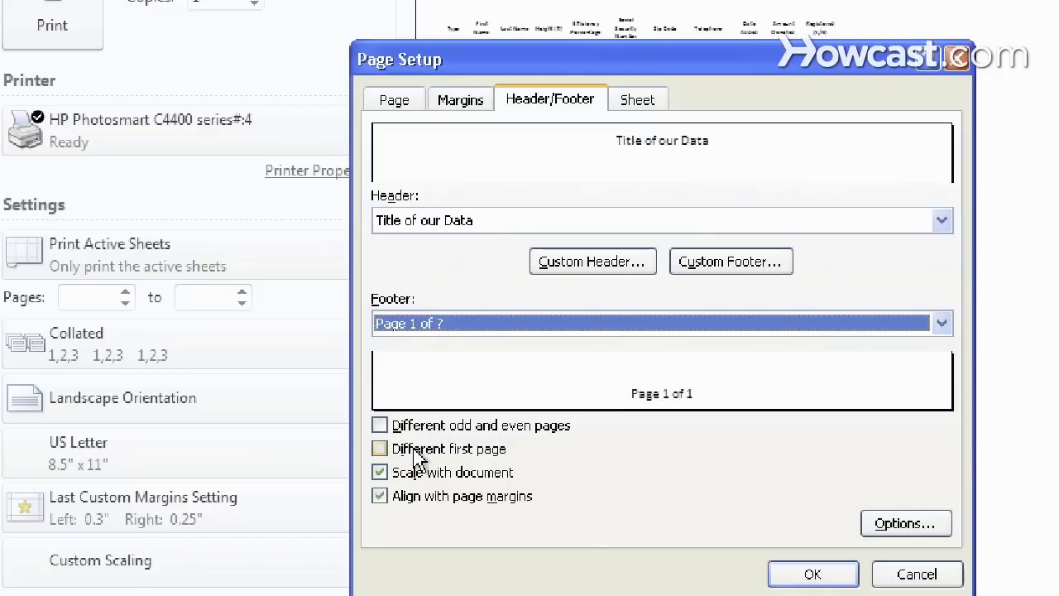
mouse_move(417, 464)
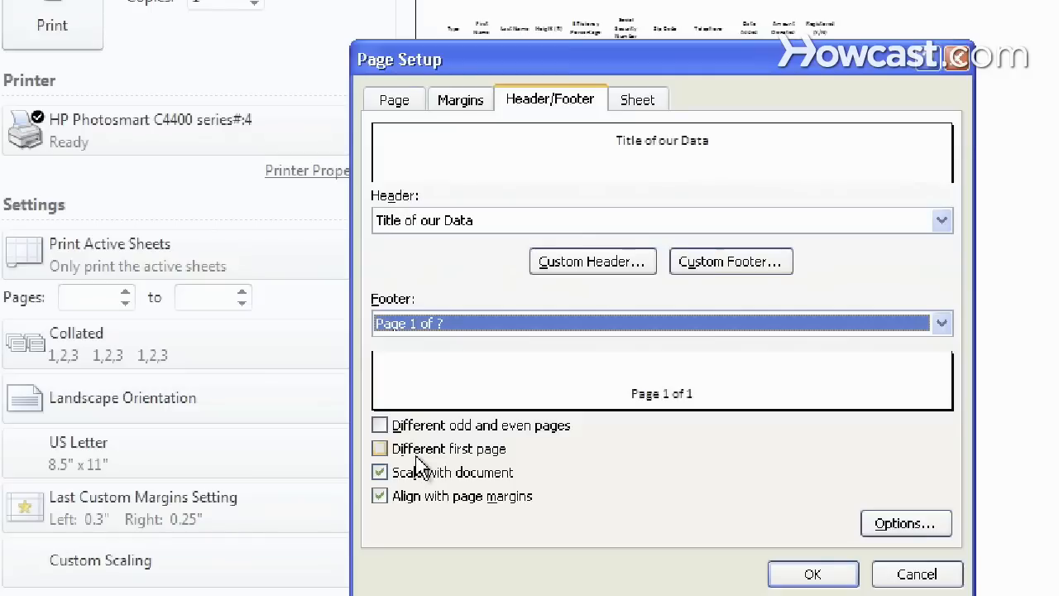
click(812, 574)
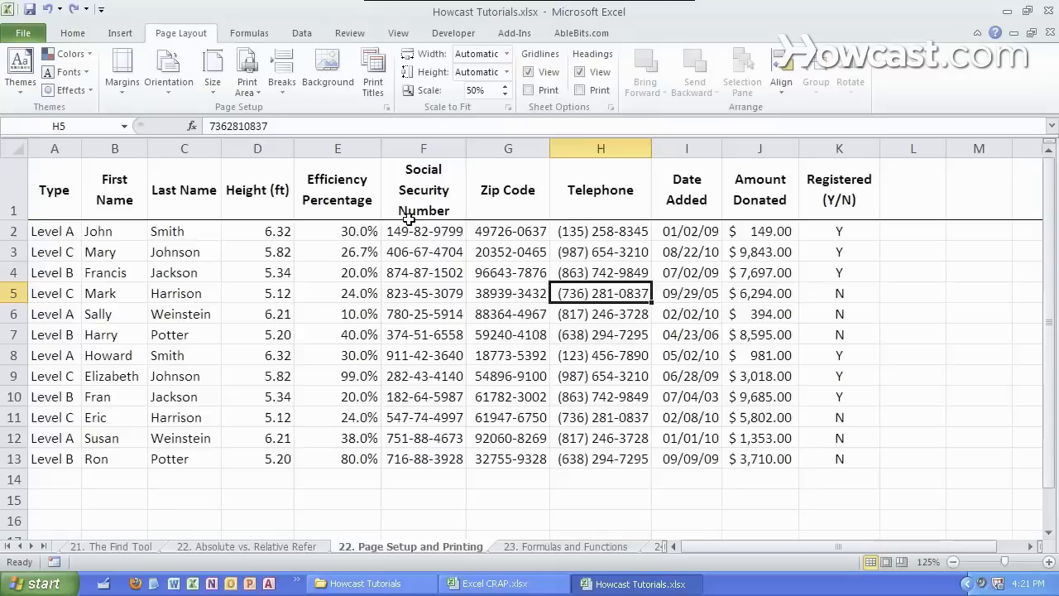
- Return to the tutorial data worksheet in normal view with the print setup kept
click(424, 314)
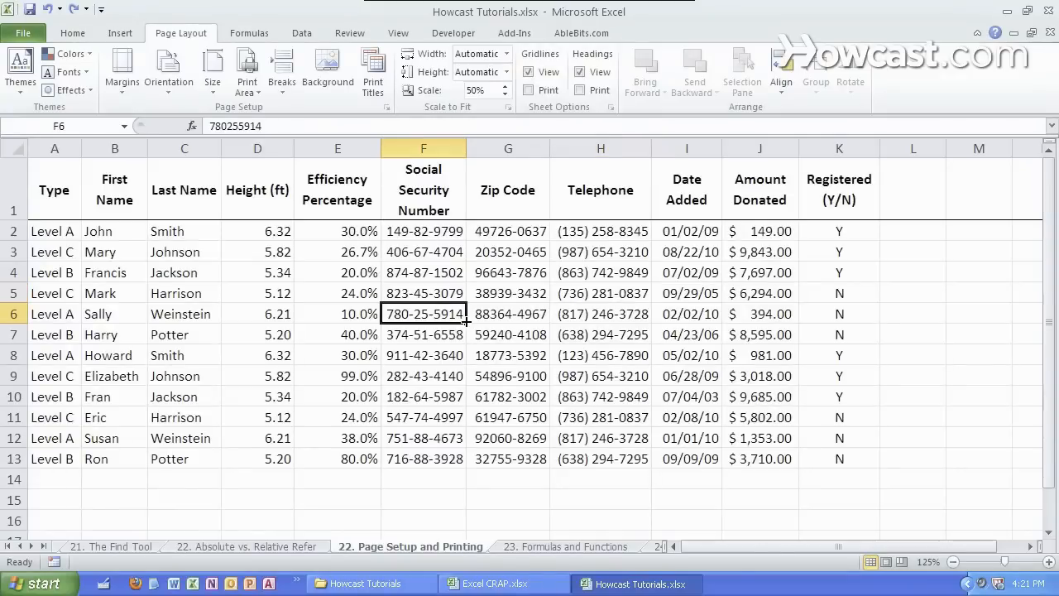